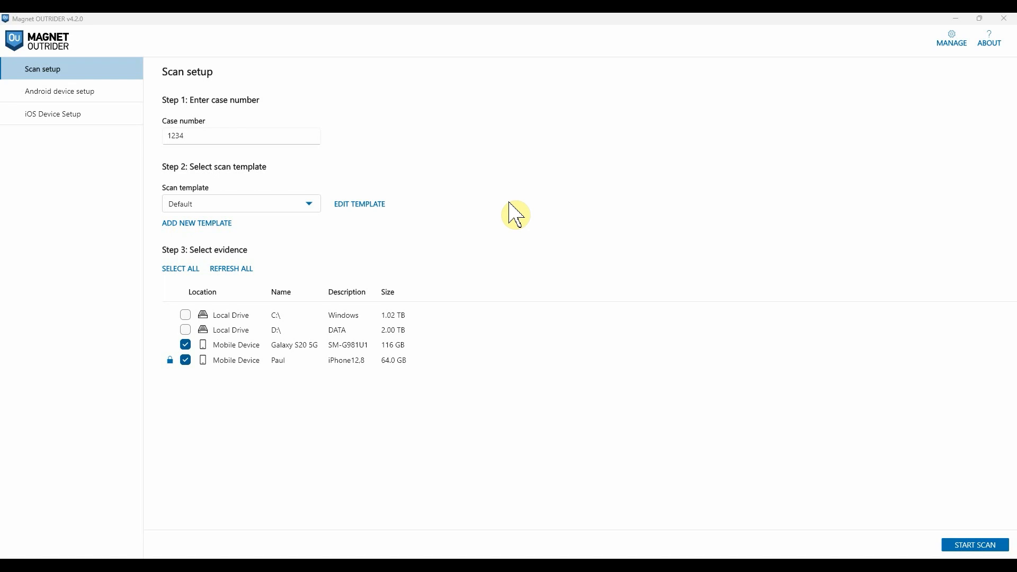
pyautogui.moveTo(516, 217)
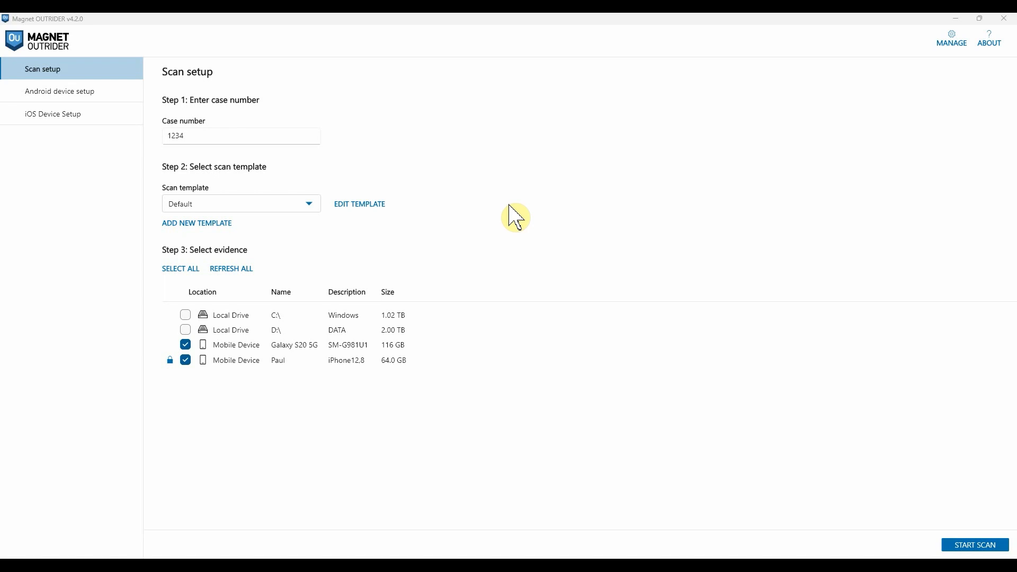
pyautogui.moveTo(511, 216)
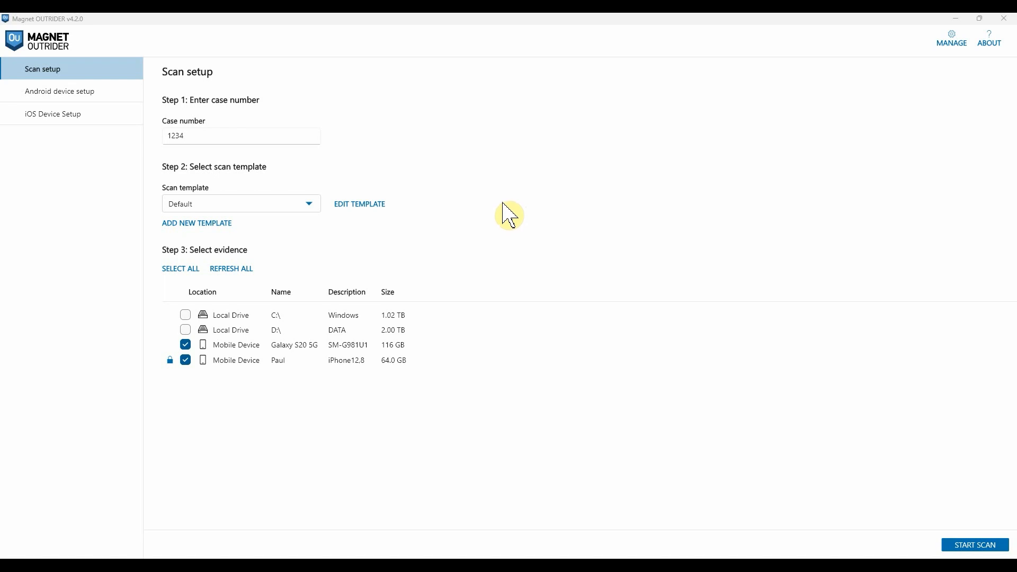
pyautogui.moveTo(498, 220)
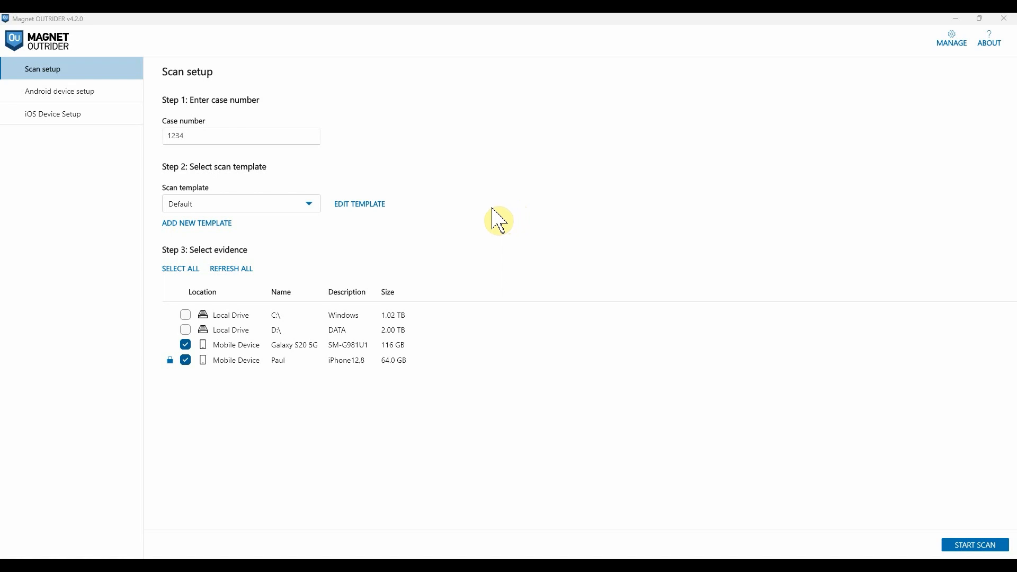
pyautogui.moveTo(76, 106)
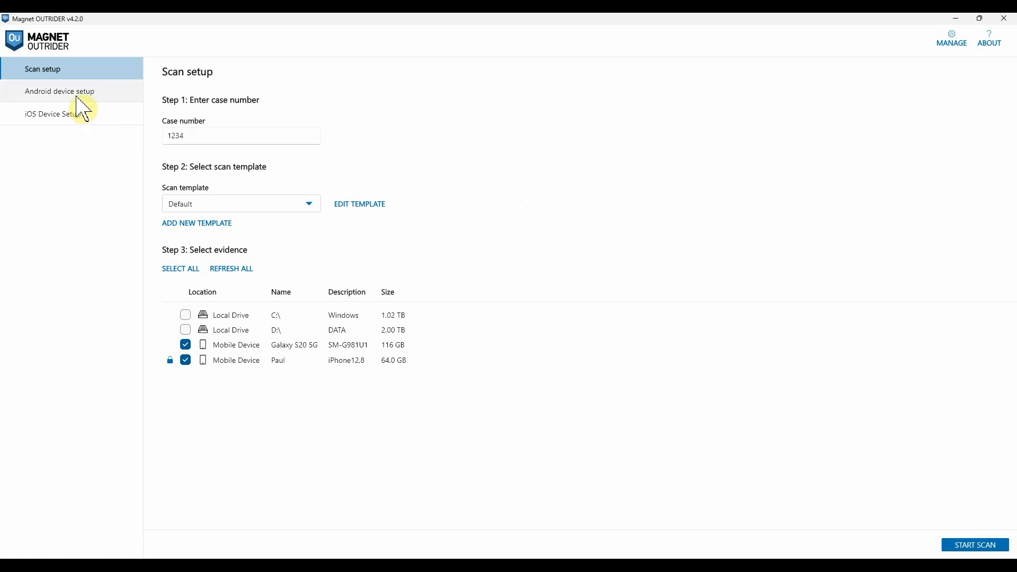
# - Review the Android and iOS device preparation instructions
pyautogui.click(59, 91)
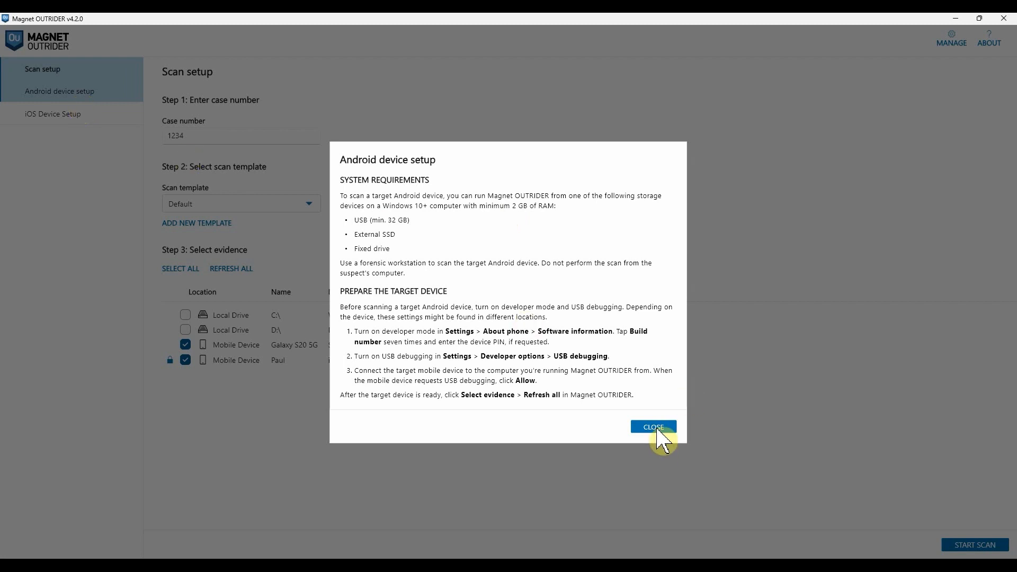
pyautogui.click(652, 426)
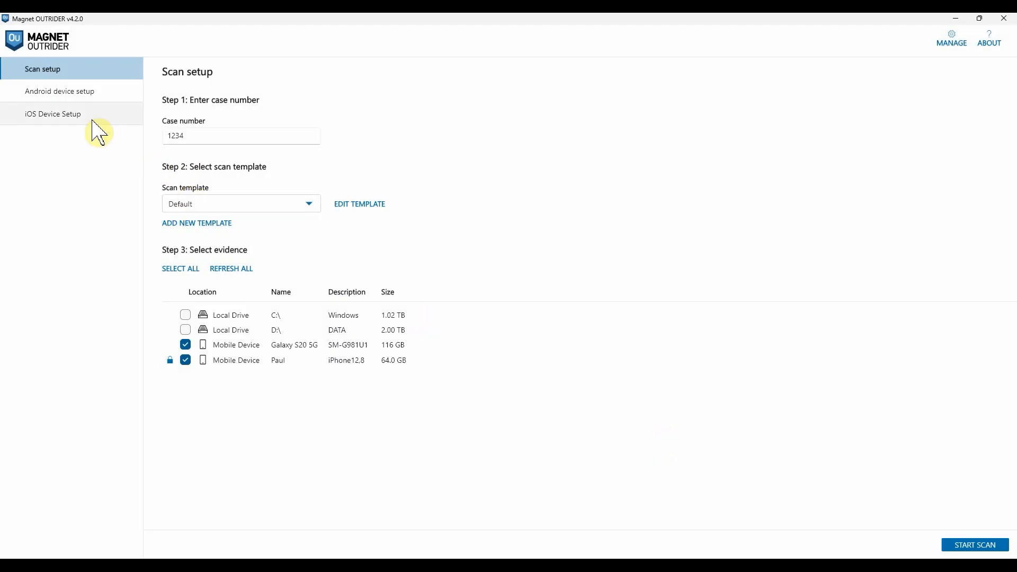
pyautogui.click(51, 114)
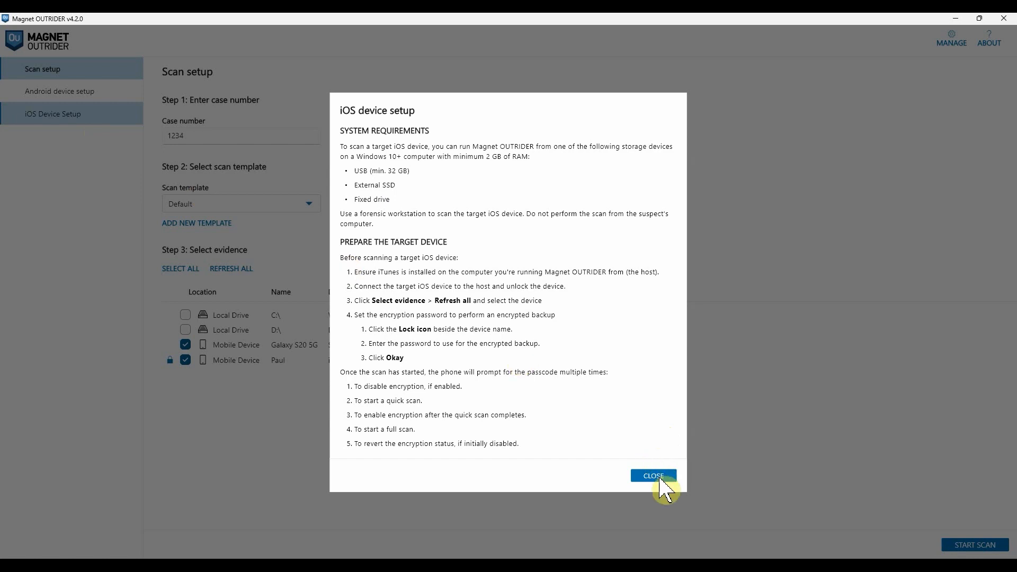
pyautogui.click(653, 476)
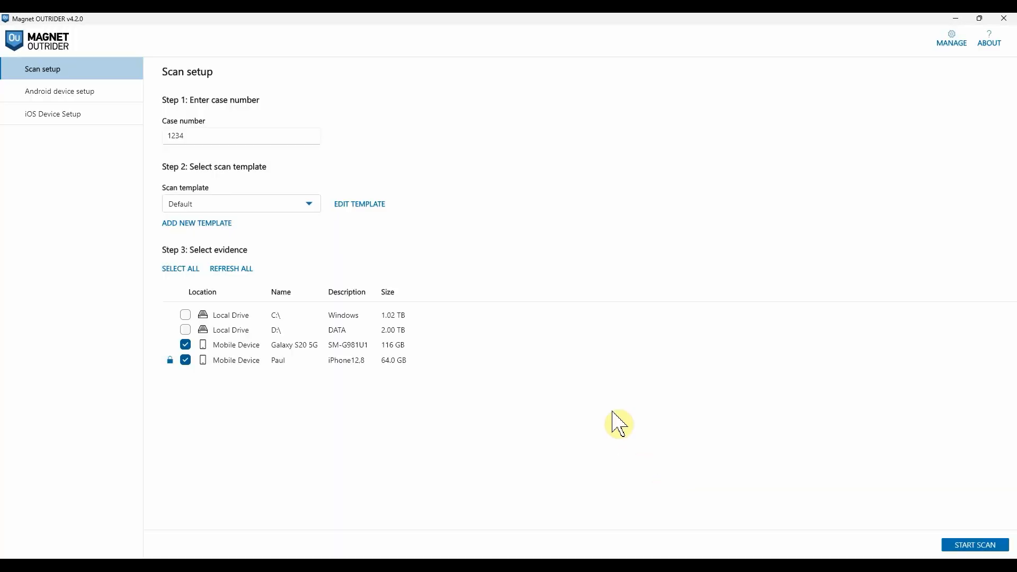
pyautogui.moveTo(616, 415)
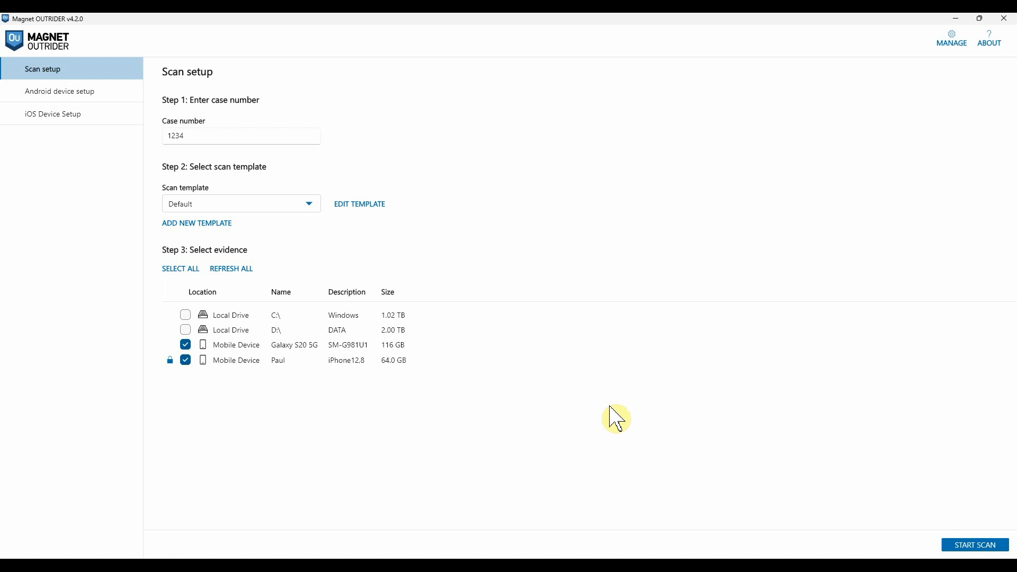
pyautogui.moveTo(614, 409)
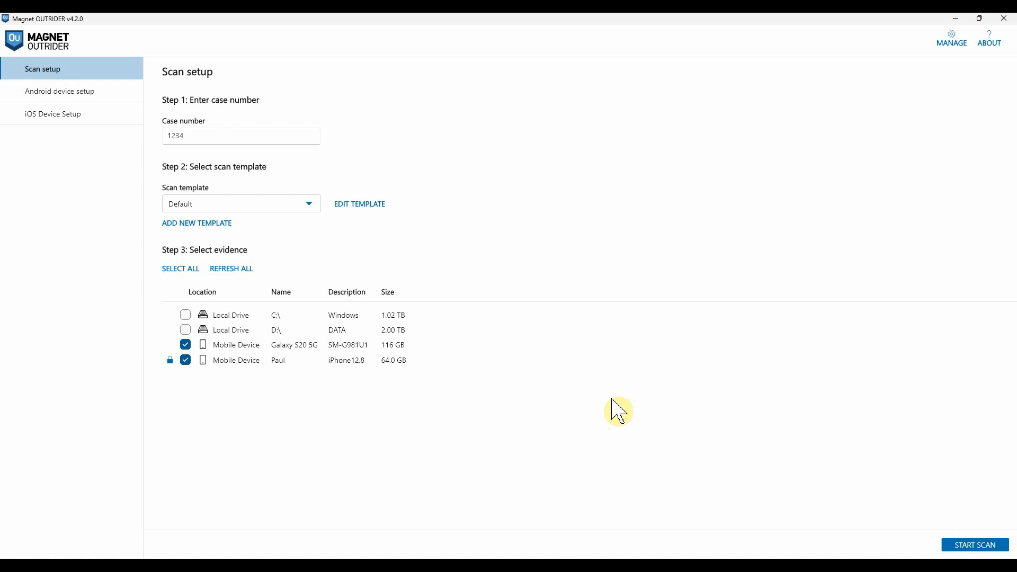
pyautogui.moveTo(612, 416)
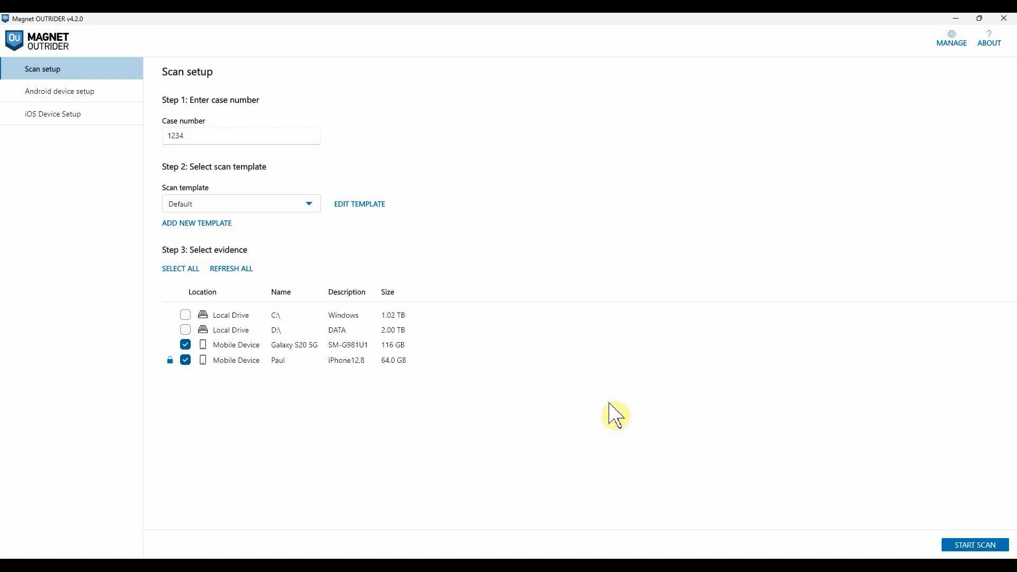
pyautogui.moveTo(382, 223)
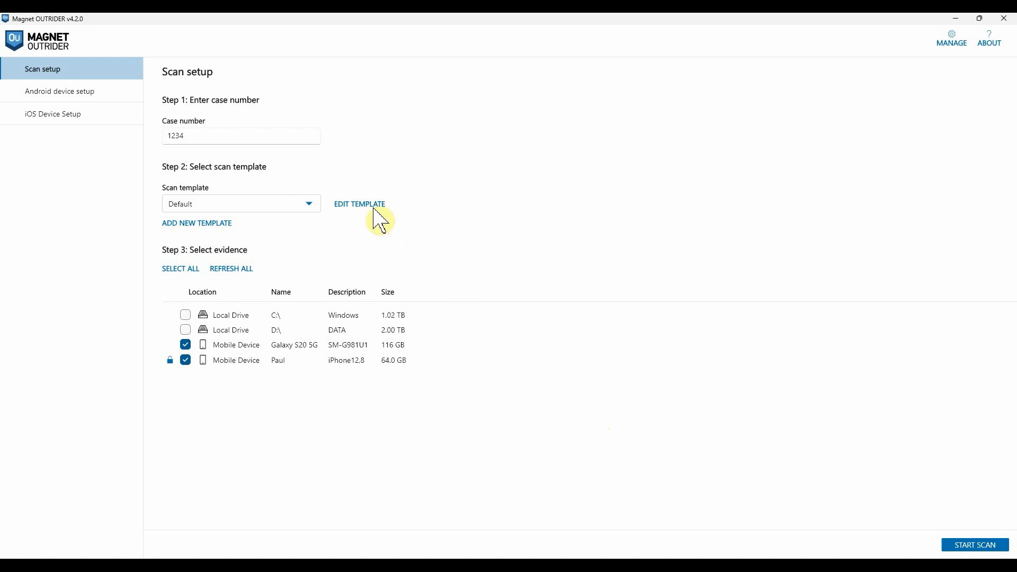
# - Review the Default template's Android scan options and save the template
pyautogui.click(359, 205)
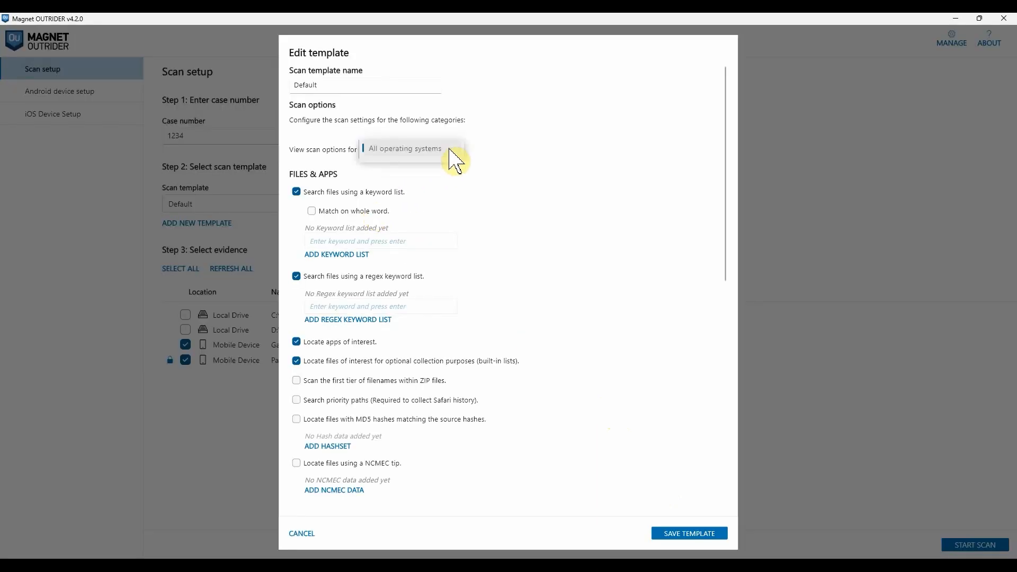
pyautogui.click(413, 148)
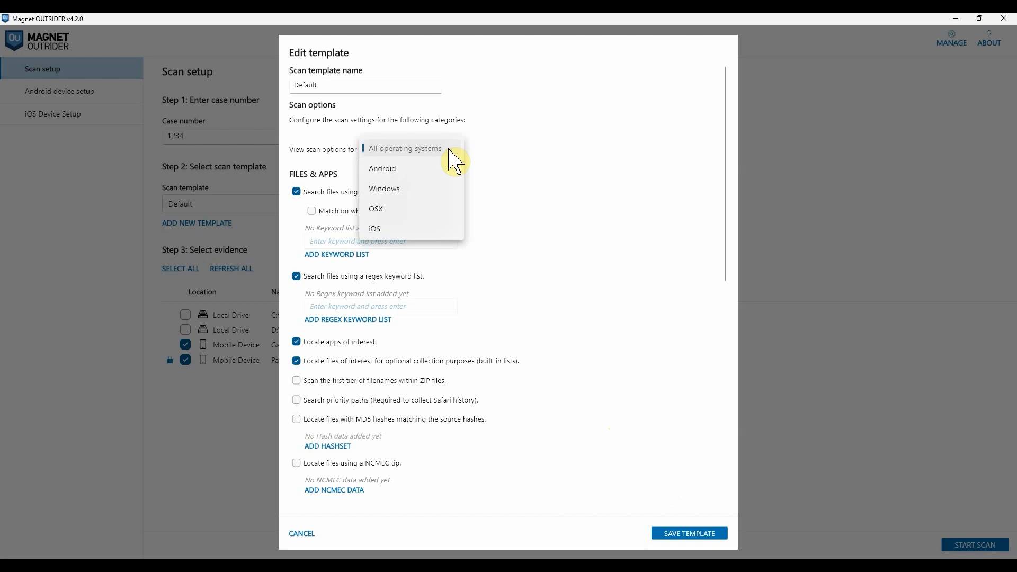
pyautogui.moveTo(438, 176)
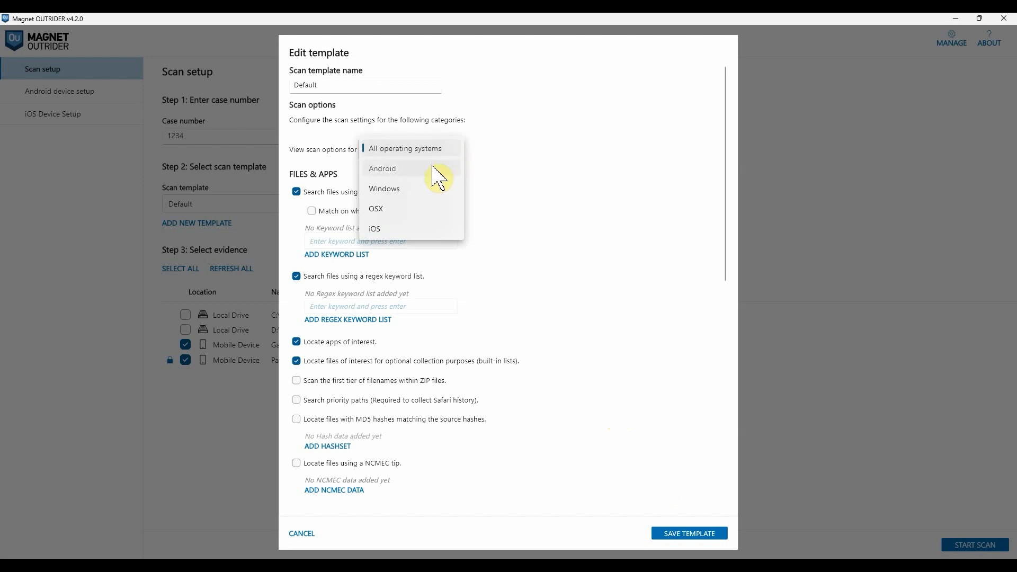
pyautogui.click(382, 169)
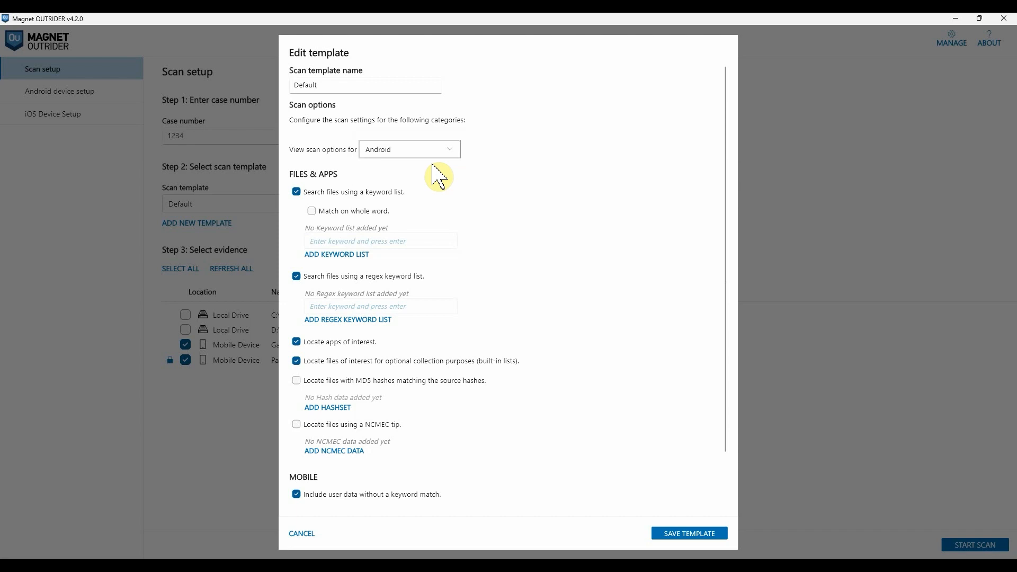
pyautogui.moveTo(432, 178)
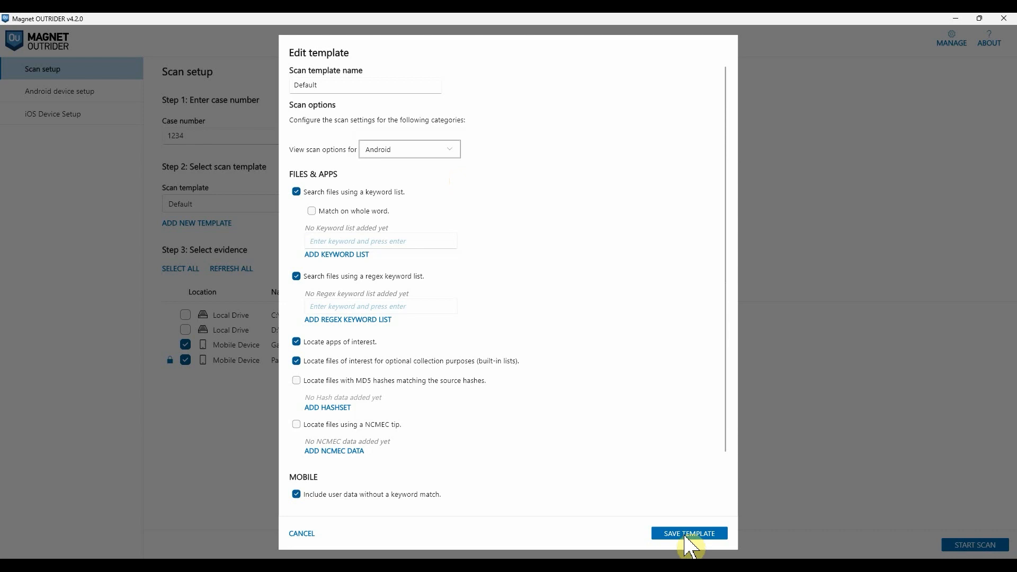
pyautogui.click(689, 533)
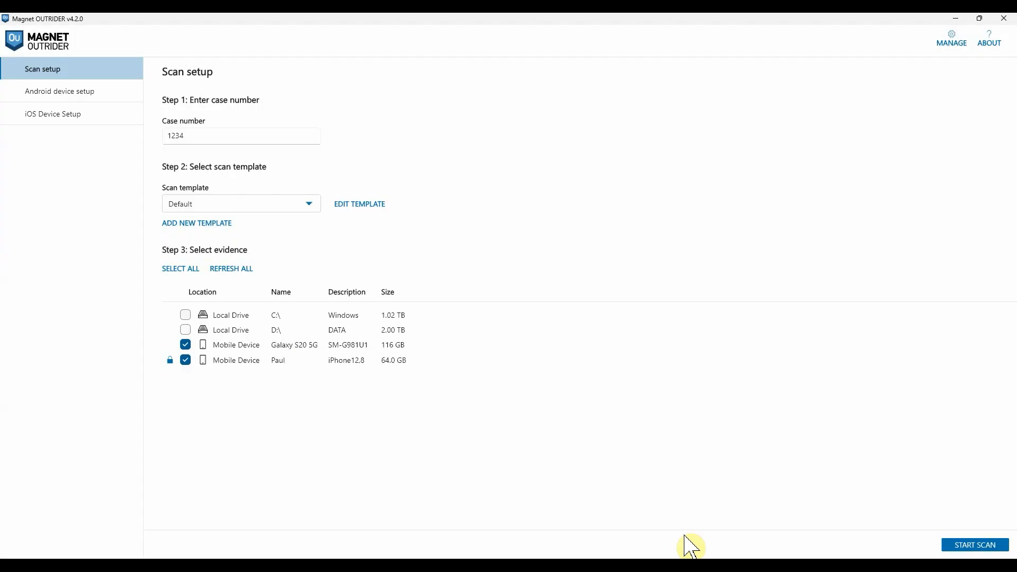
pyautogui.moveTo(682, 542)
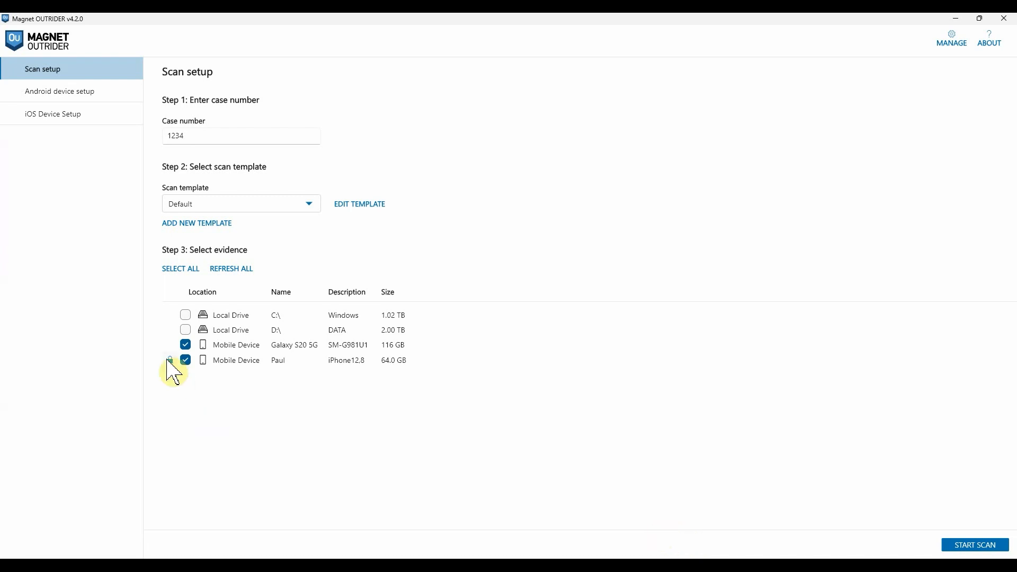
# - Enter and confirm an encrypted-backup password for the iPhone
pyautogui.click(186, 361)
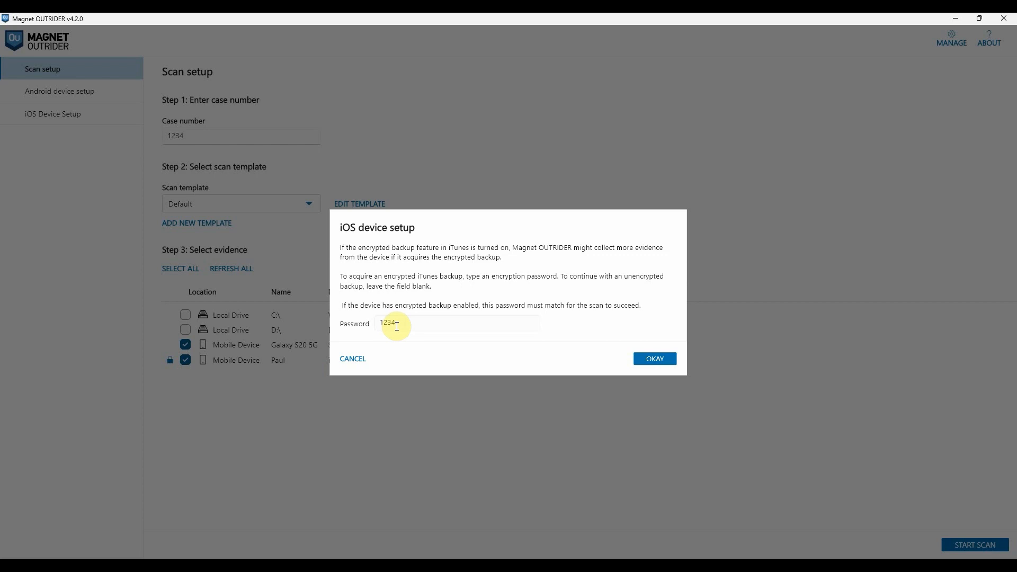
pyautogui.click(655, 358)
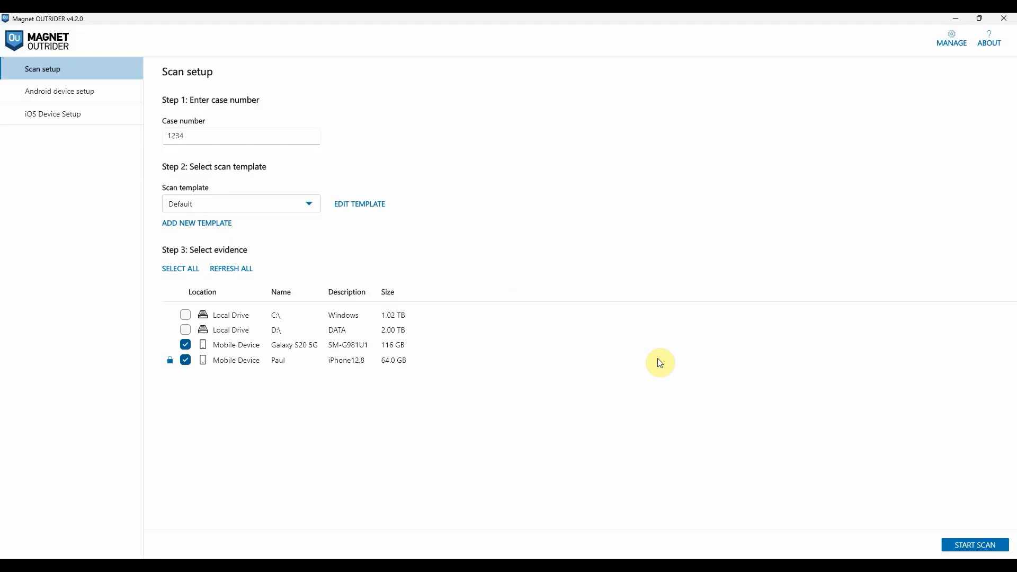
pyautogui.moveTo(661, 352)
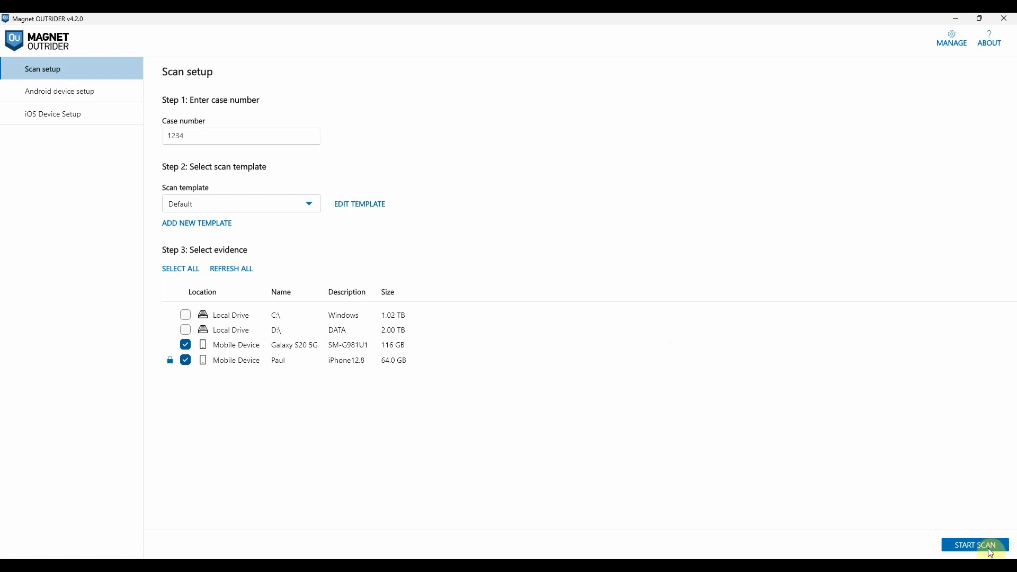
# - Start the scan of the Galaxy S20 5G and the iPhone
pyautogui.click(975, 545)
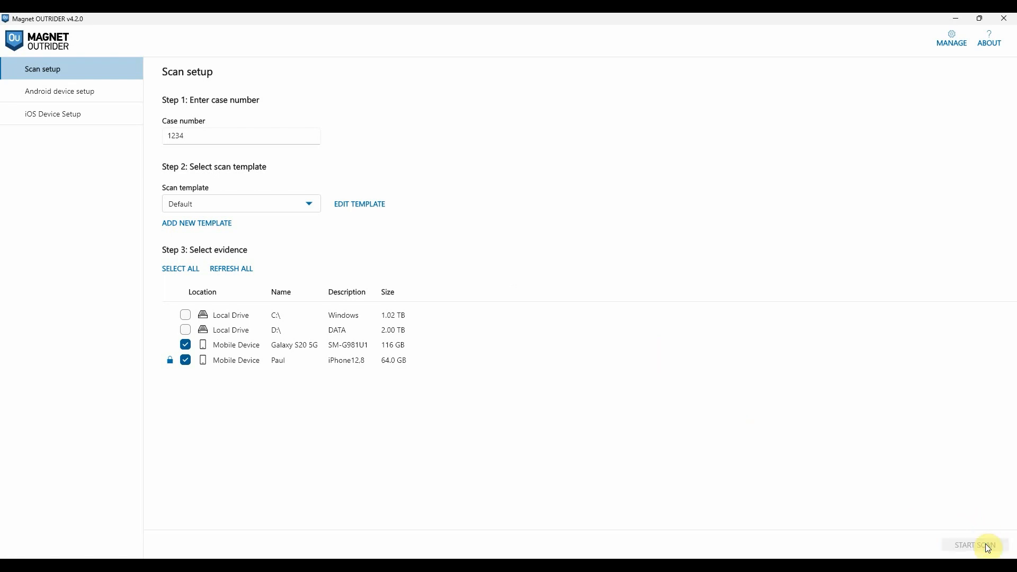
pyautogui.click(975, 544)
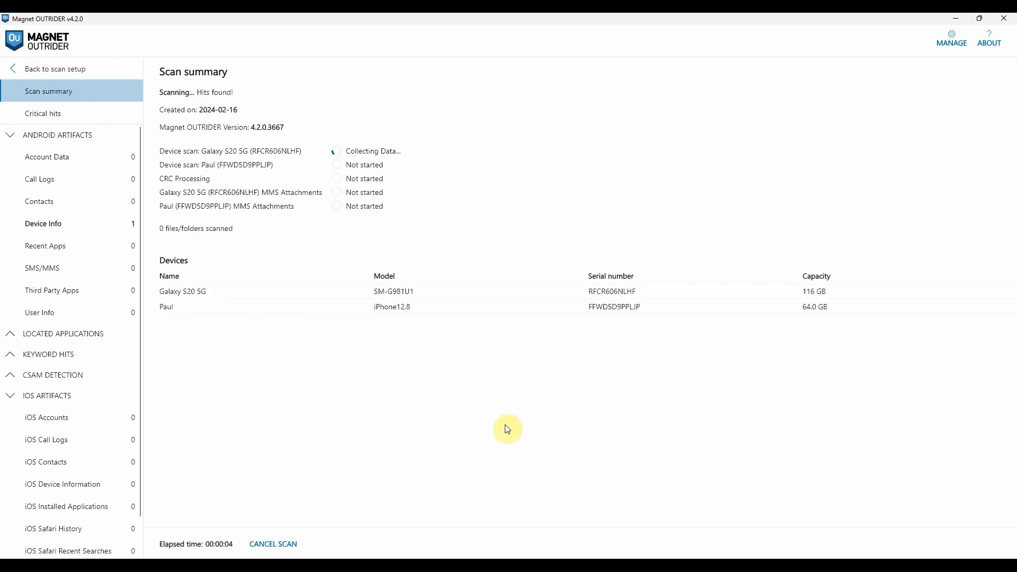
pyautogui.moveTo(356, 418)
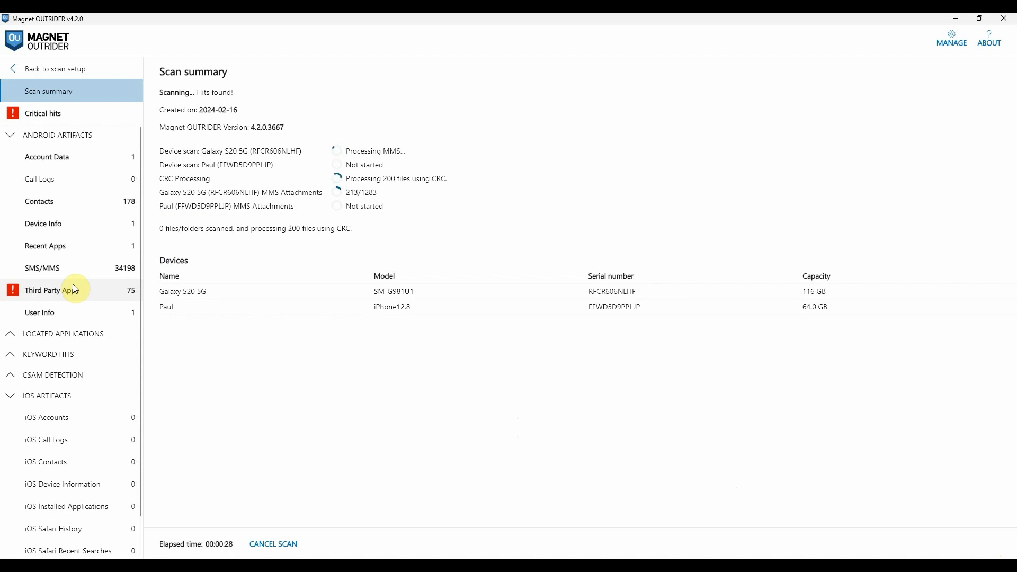
pyautogui.moveTo(91, 297)
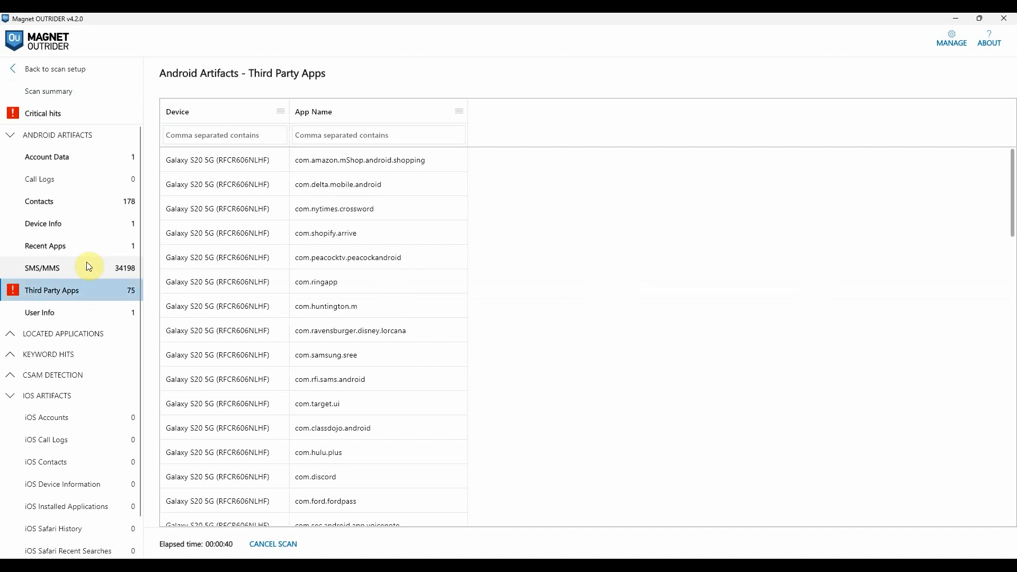
# - Review the Galaxy S20 5G's SMS/MMS messages and device info, then the scan summary
pyautogui.click(43, 268)
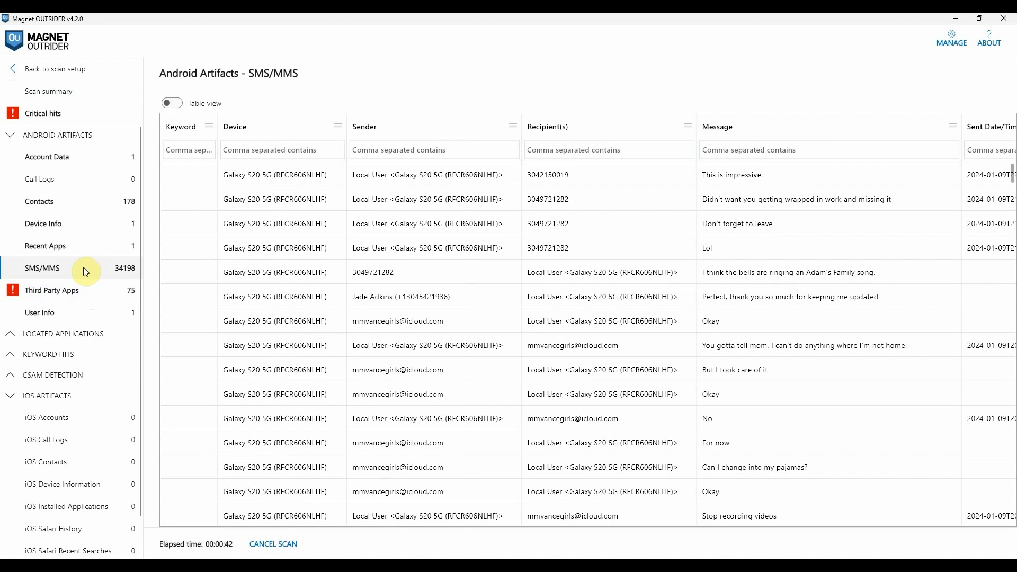
pyautogui.moveTo(64, 205)
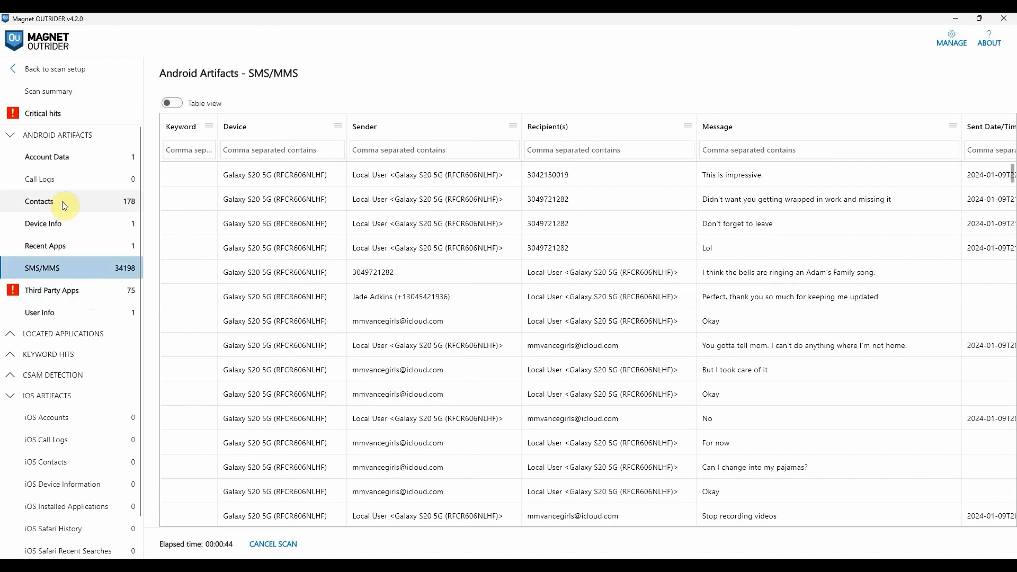
pyautogui.click(42, 224)
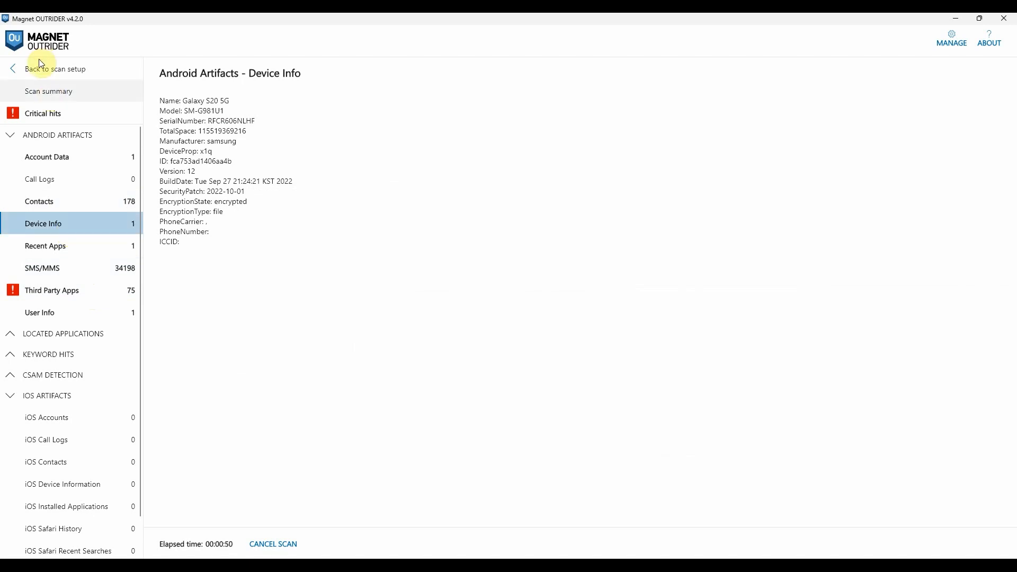
pyautogui.click(49, 92)
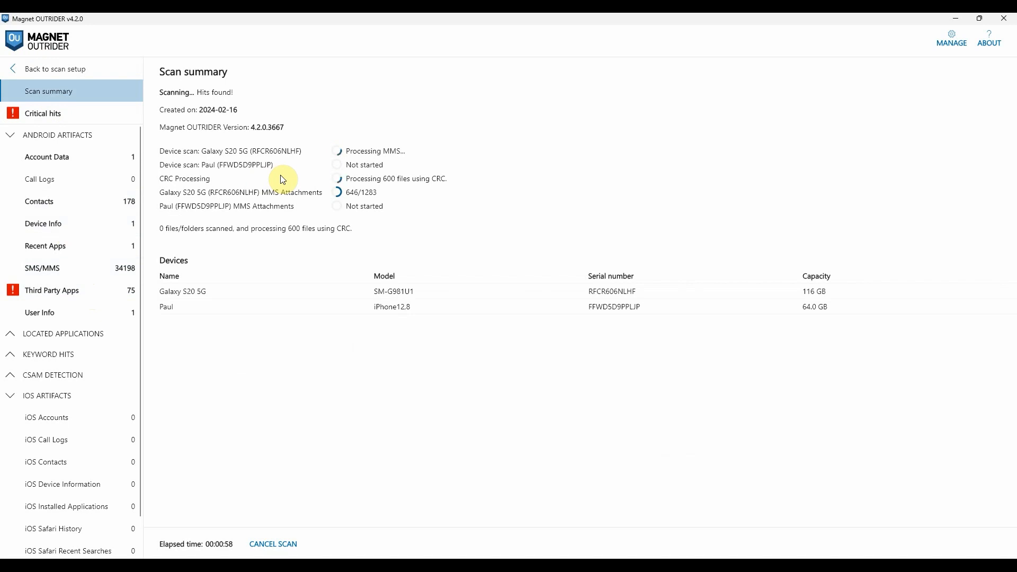
pyautogui.moveTo(386, 197)
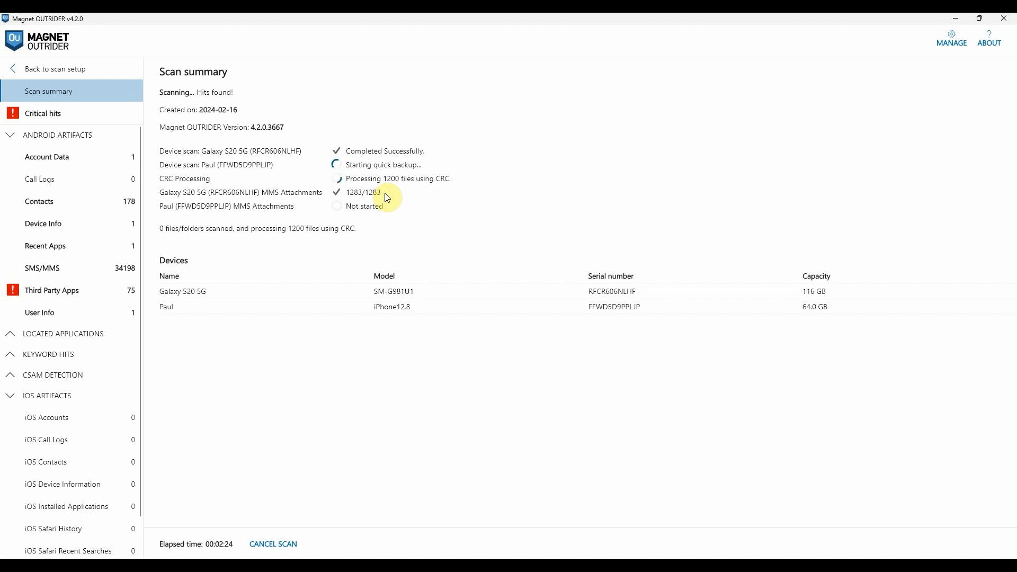
pyautogui.moveTo(388, 208)
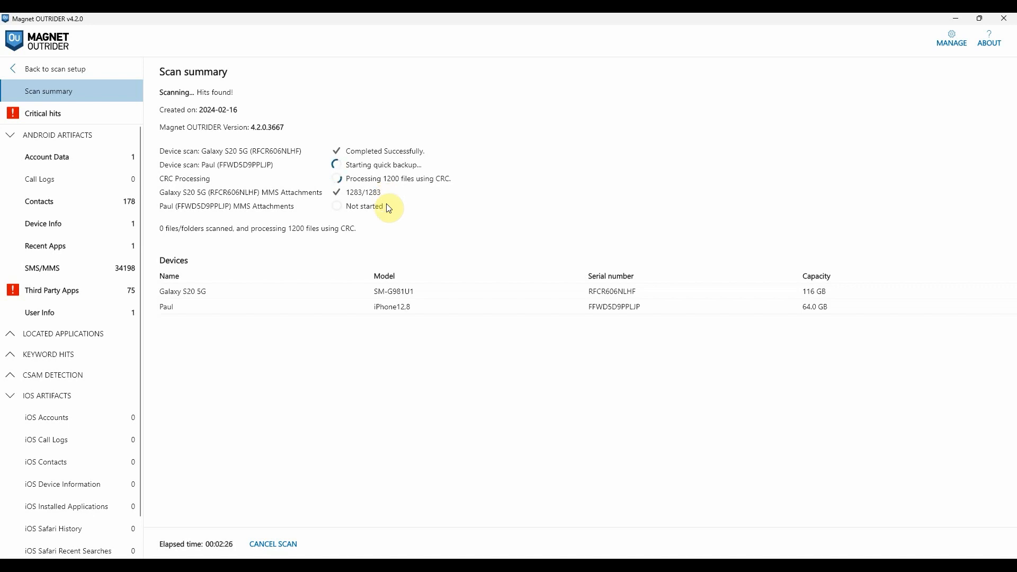
pyautogui.moveTo(369, 209)
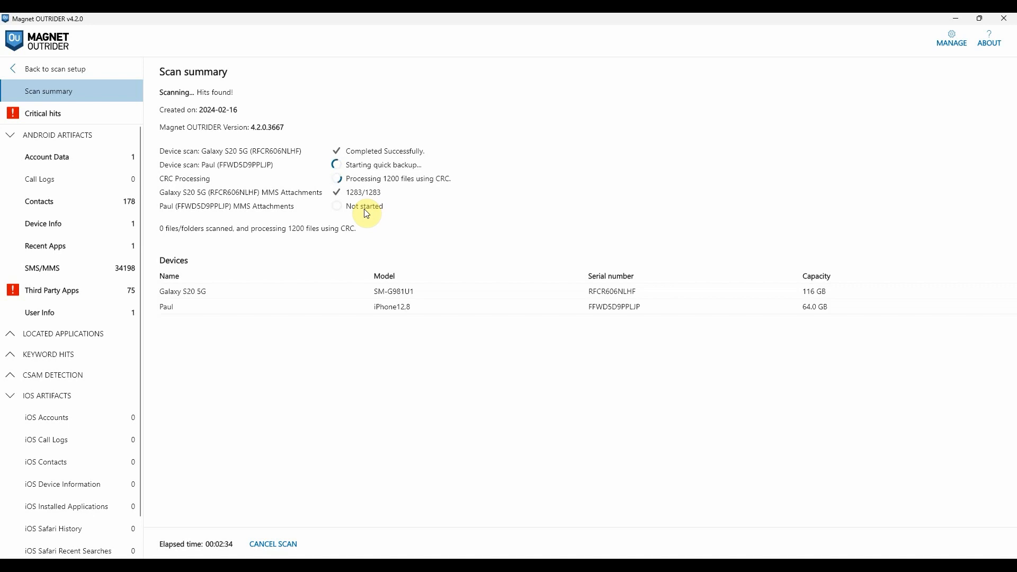
pyautogui.moveTo(354, 208)
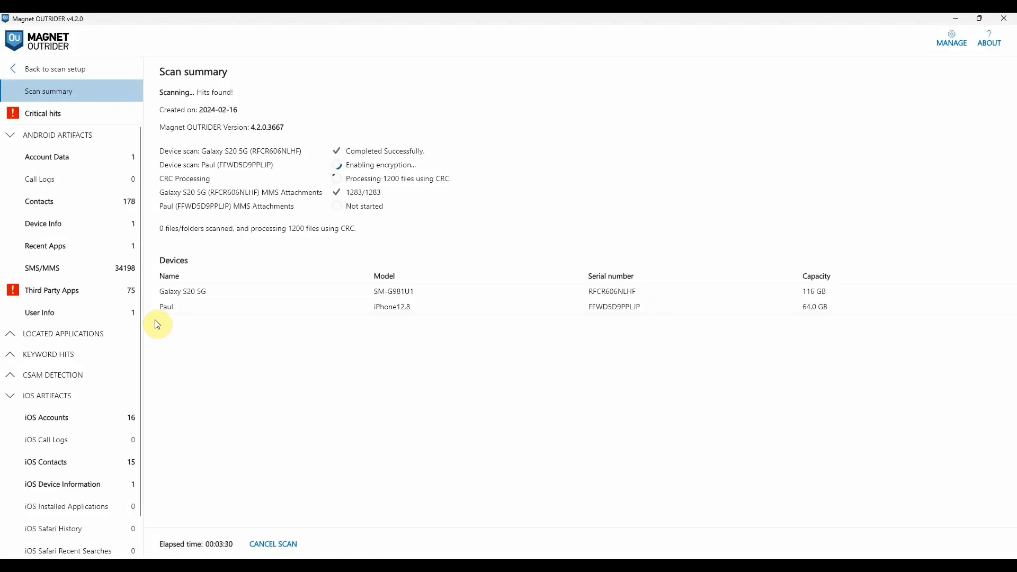
# - Scroll the sidebar to see the iOS Artifacts counts appearing
pyautogui.scroll(-3)
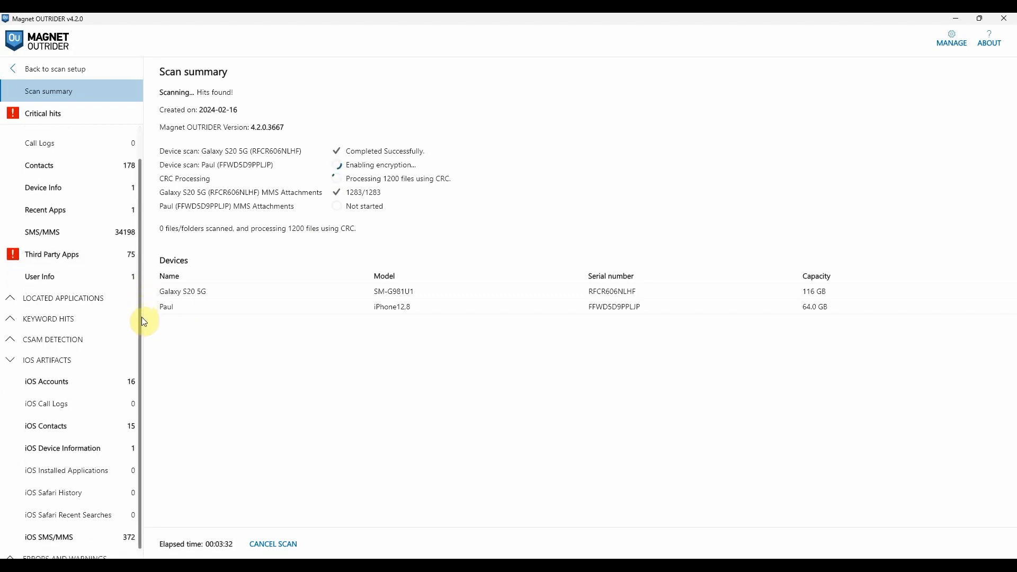
pyautogui.moveTo(189, 463)
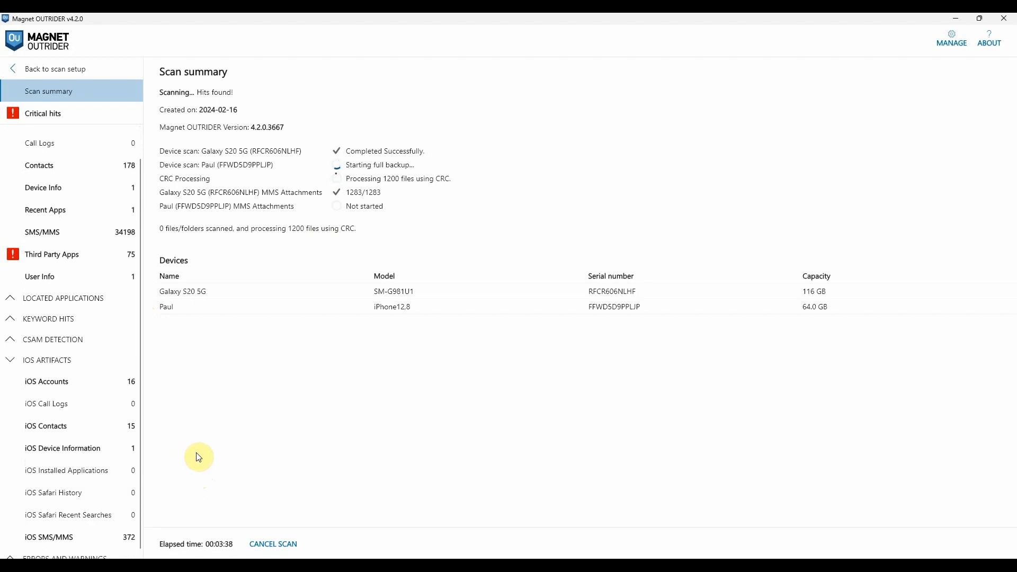
pyautogui.moveTo(210, 434)
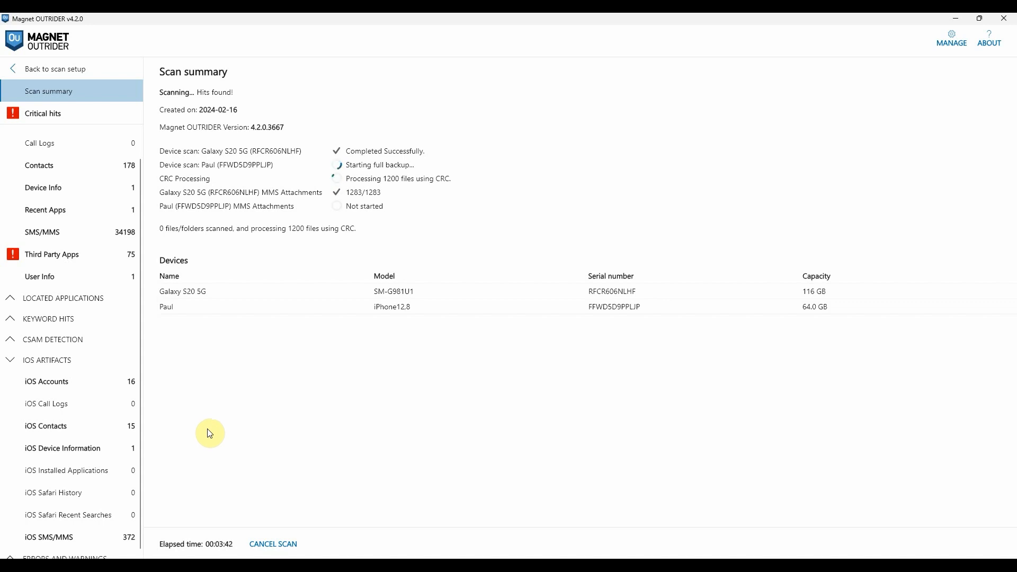
pyautogui.moveTo(188, 422)
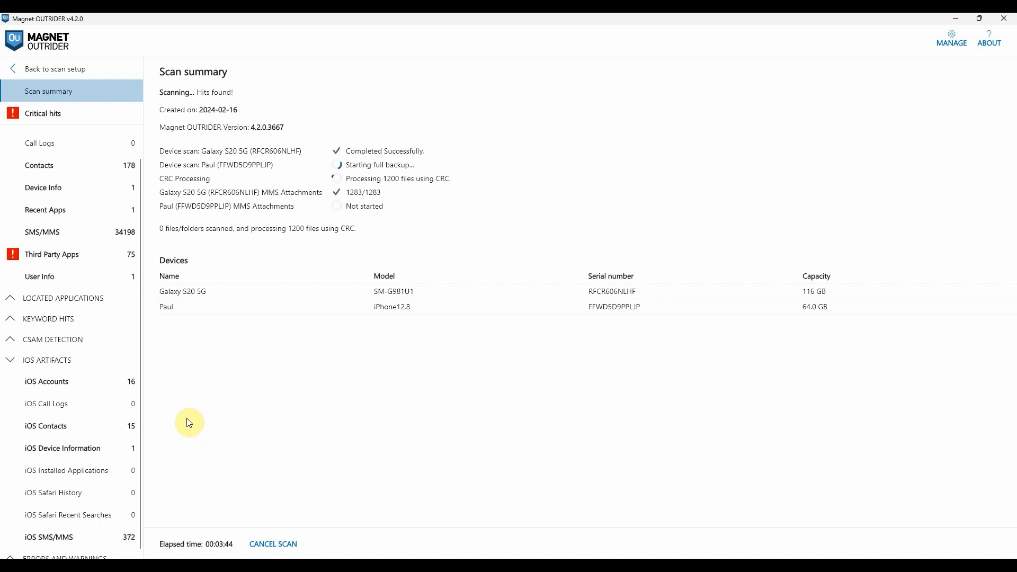
pyautogui.moveTo(184, 424)
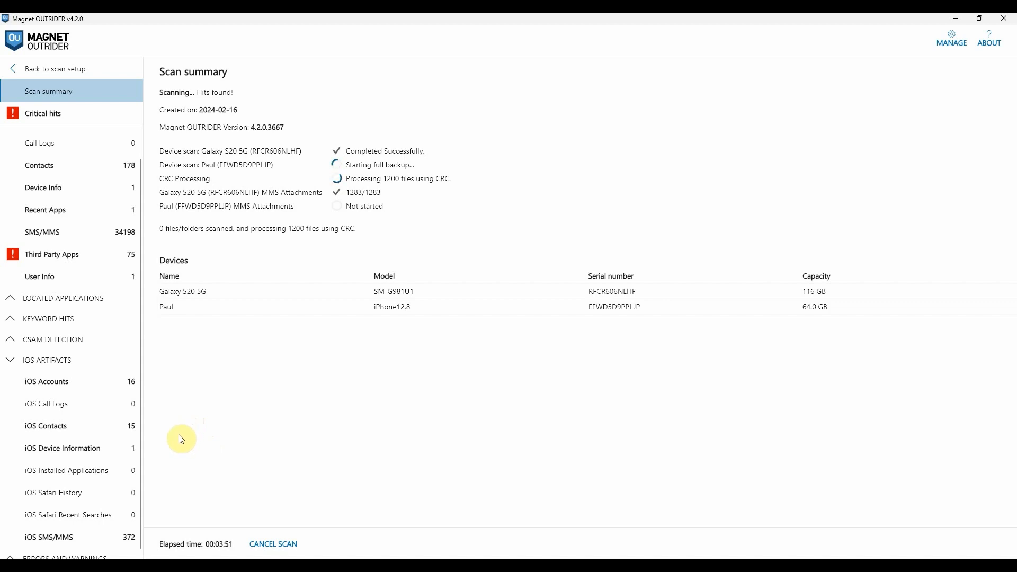
pyautogui.moveTo(55, 540)
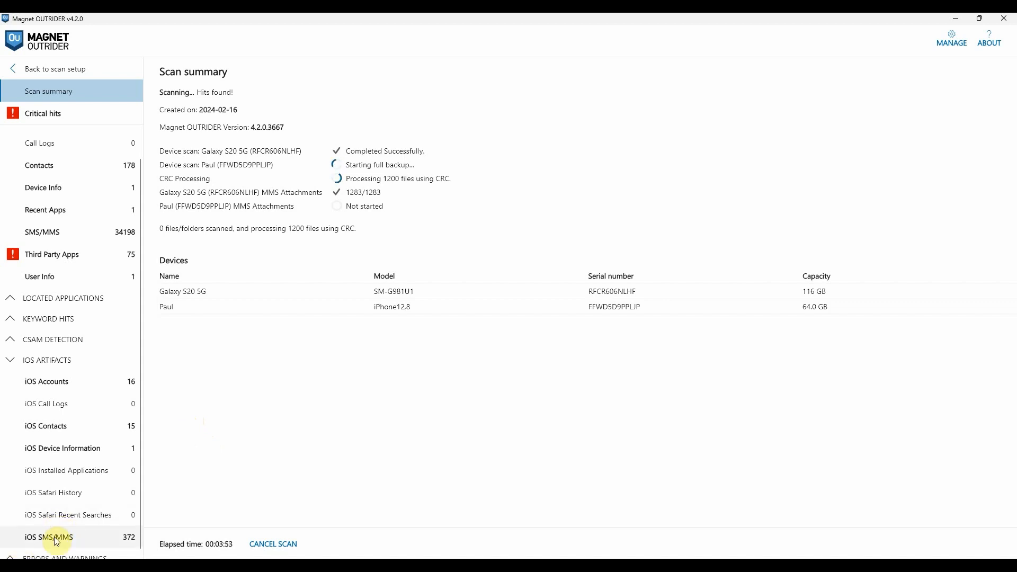
# - View the iOS SMS/MMS messages, trying grid layout then returning to table layout
pyautogui.click(49, 537)
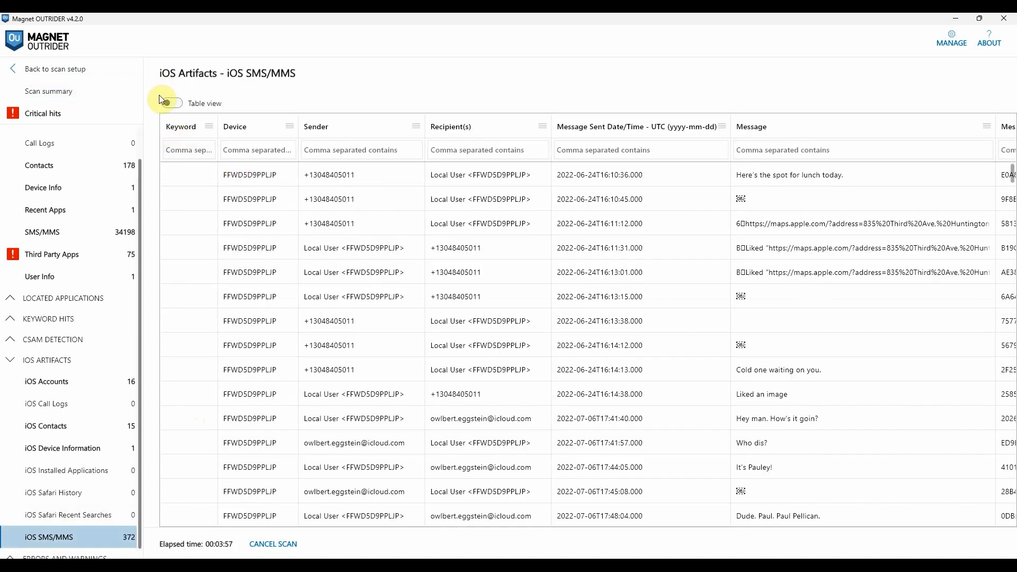
pyautogui.click(173, 103)
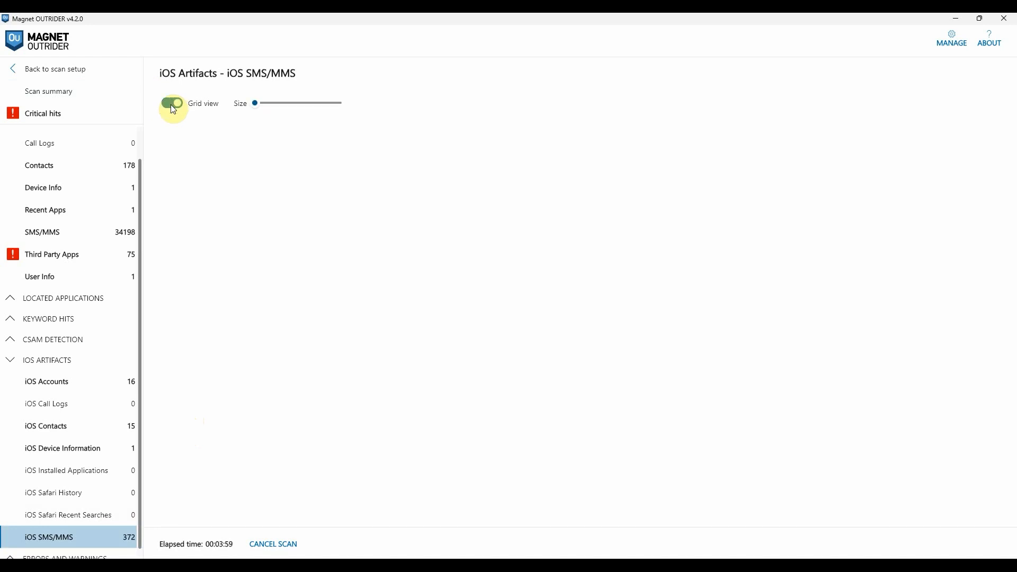
pyautogui.click(172, 104)
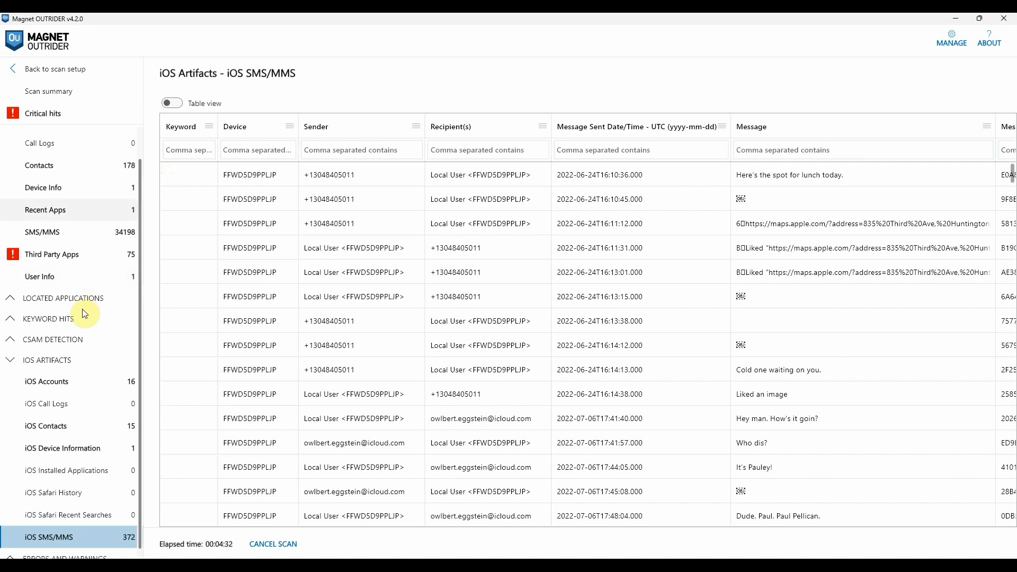
# - Return to the scan summary and wait for both device scans to complete
pyautogui.click(48, 91)
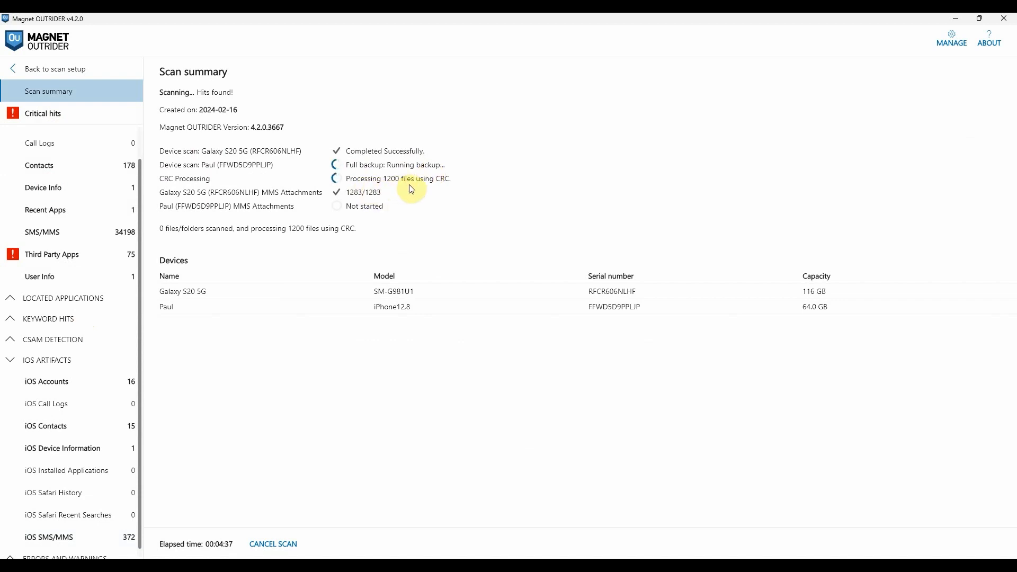
pyautogui.moveTo(418, 189)
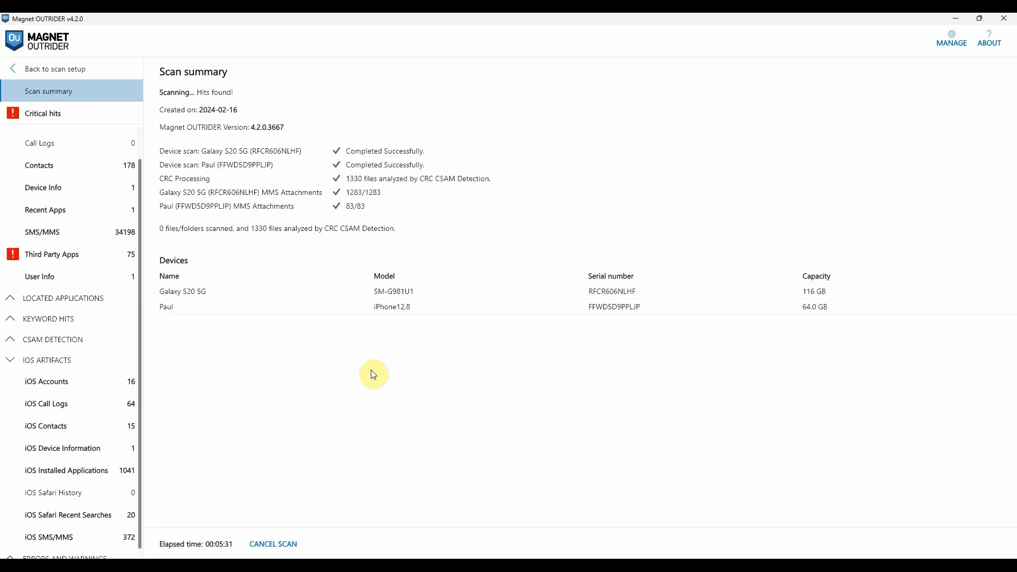
pyautogui.moveTo(364, 373)
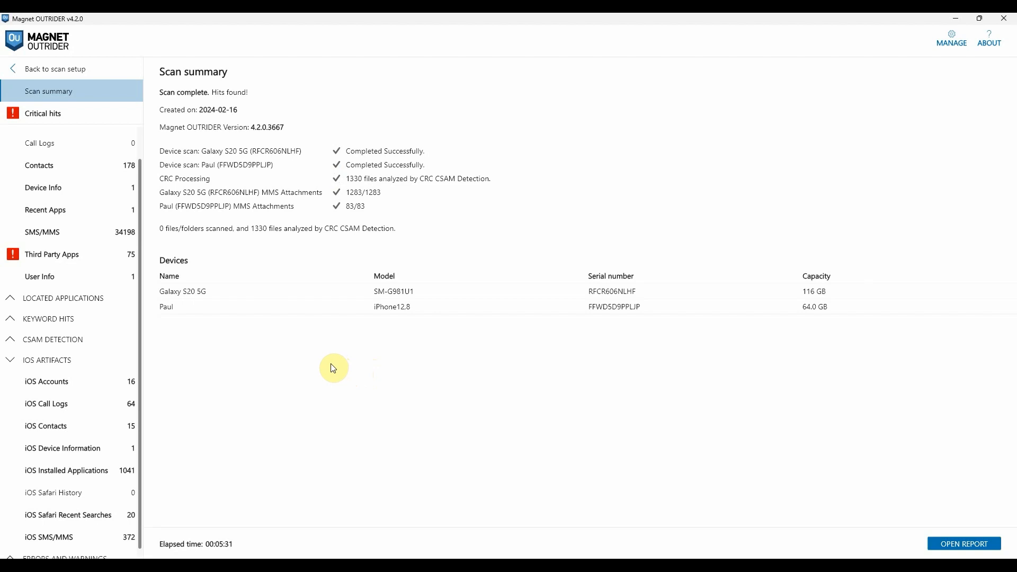
pyautogui.moveTo(327, 369)
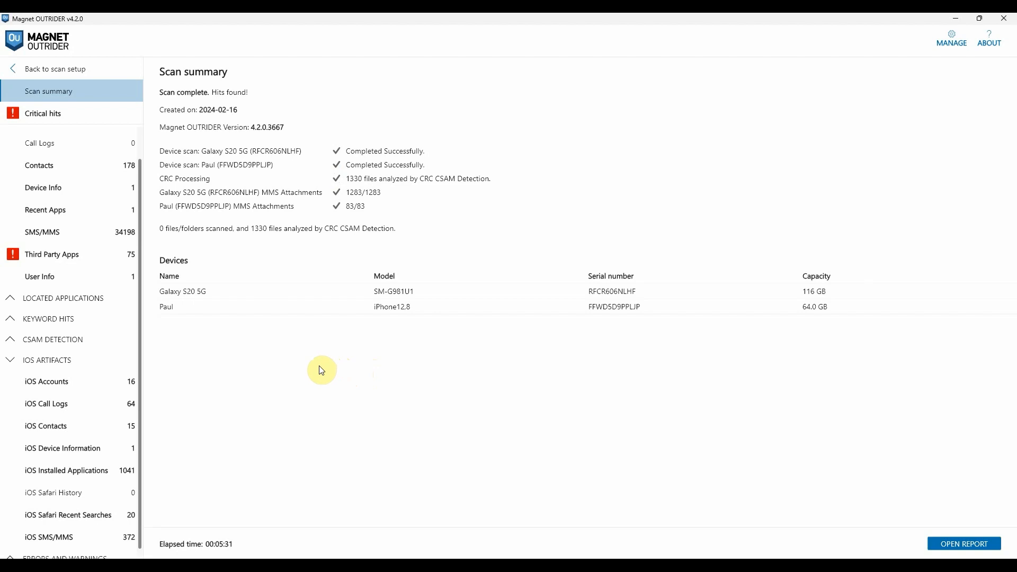
pyautogui.moveTo(311, 375)
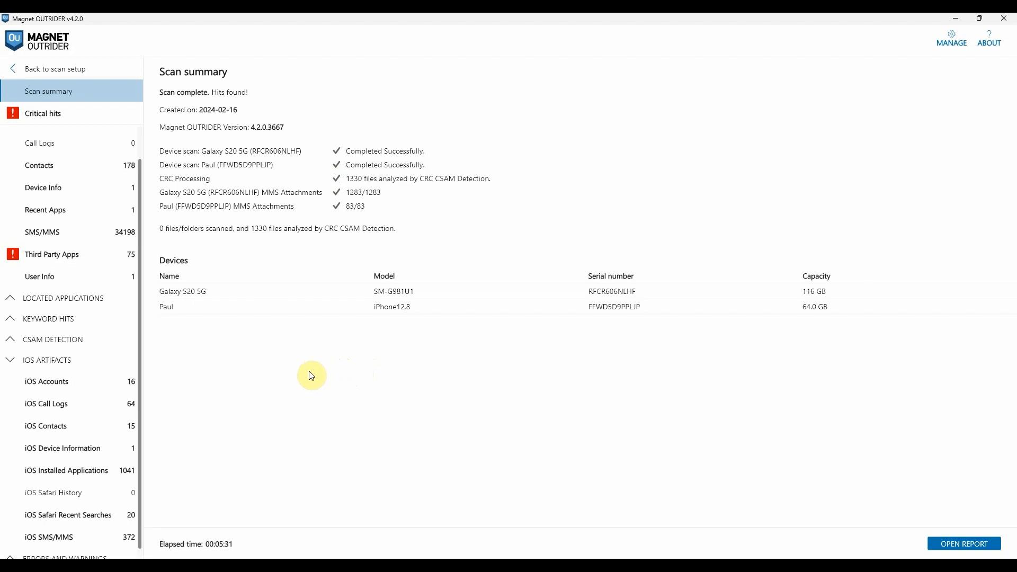
pyautogui.moveTo(318, 375)
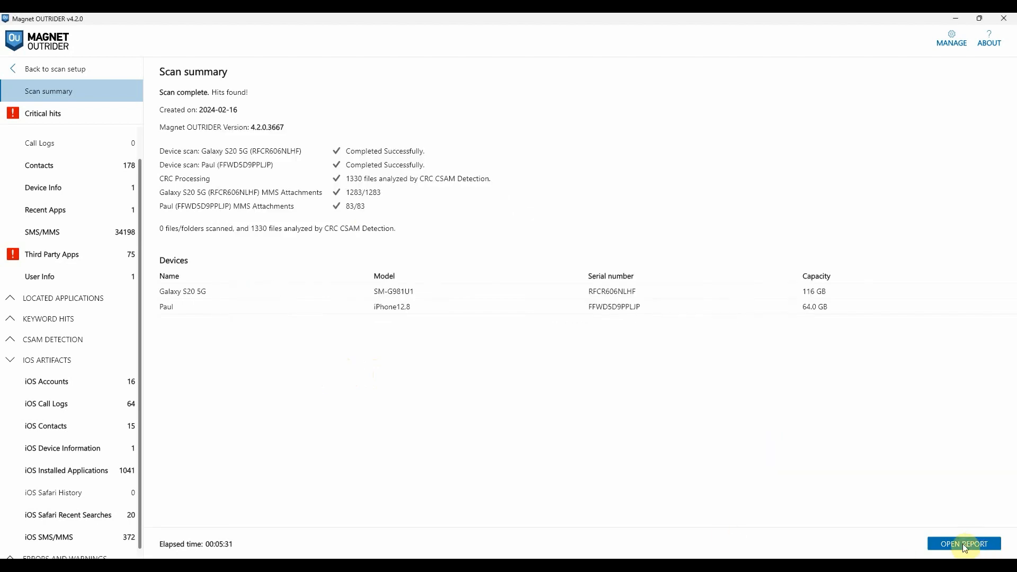
# - Open the case 1234 report folder and select the iPhone's HTML report
pyautogui.click(964, 543)
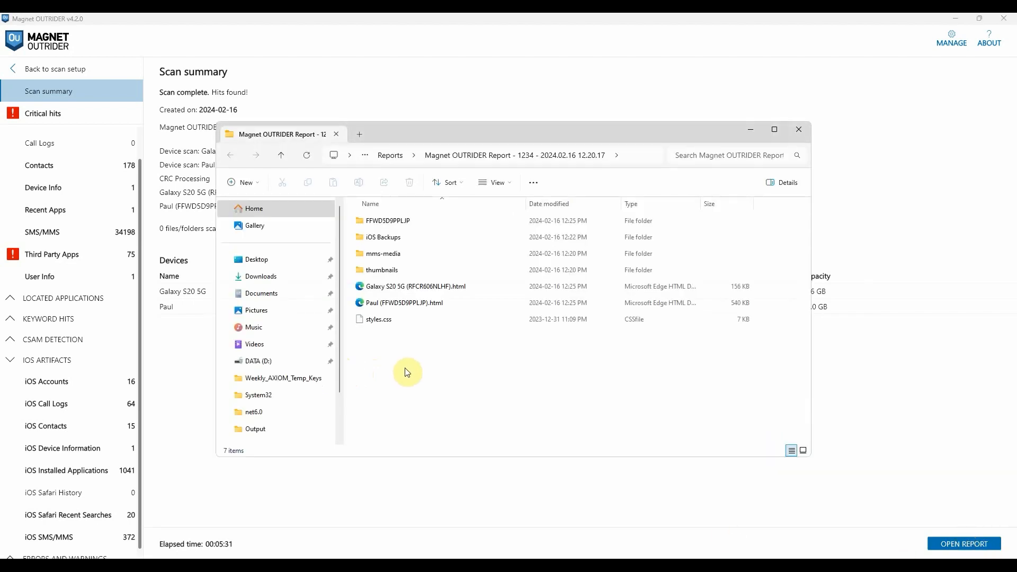
pyautogui.click(404, 303)
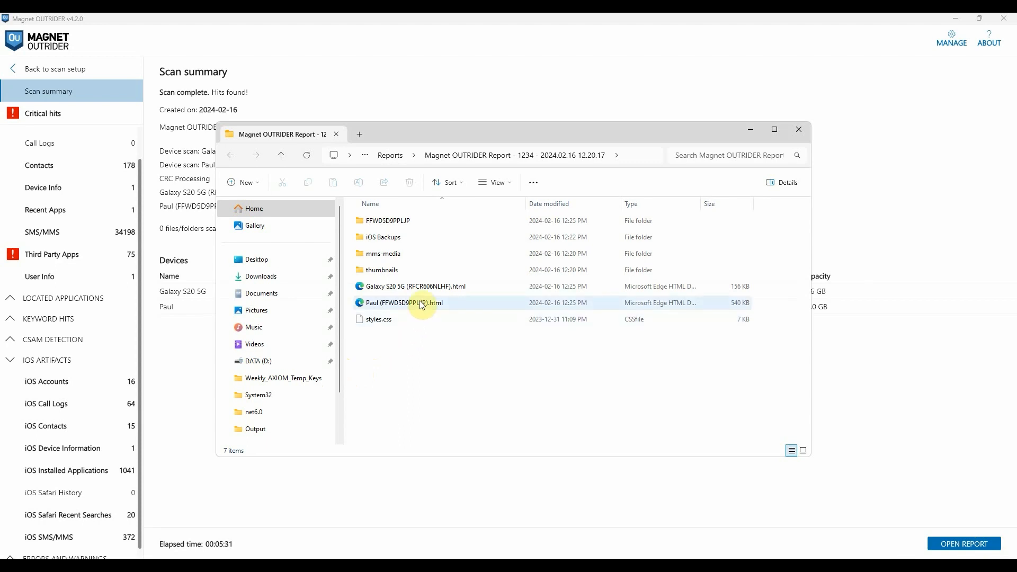
pyautogui.moveTo(419, 304)
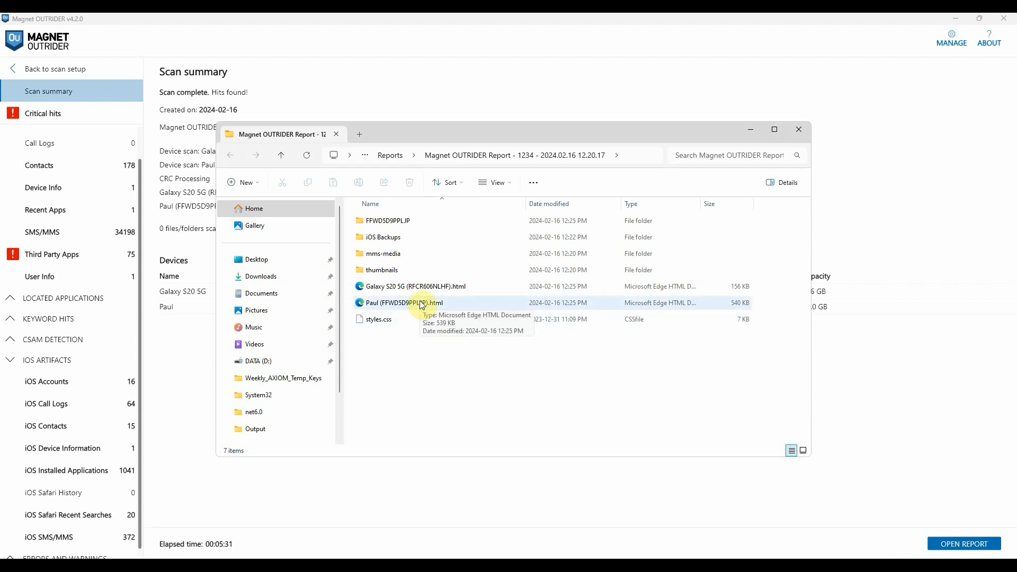
pyautogui.moveTo(407, 230)
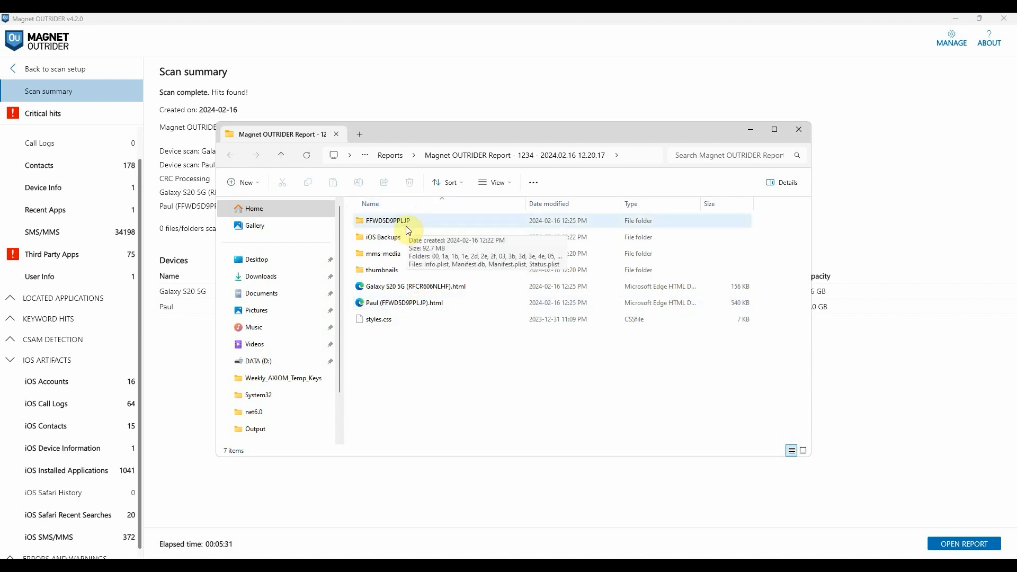
pyautogui.moveTo(426, 370)
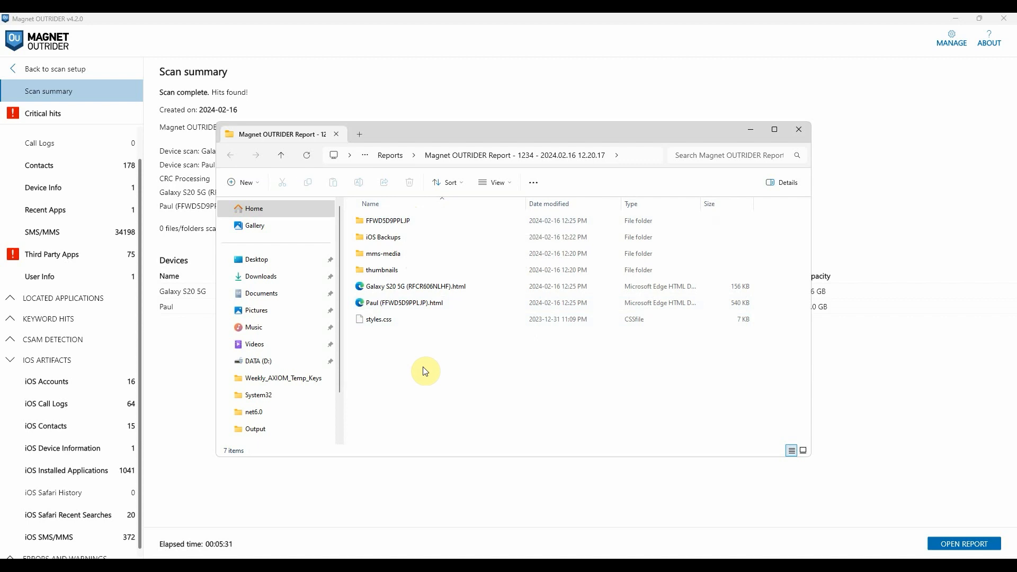
# - Close the report folder window, returning to the completed scan summary
pyautogui.click(799, 129)
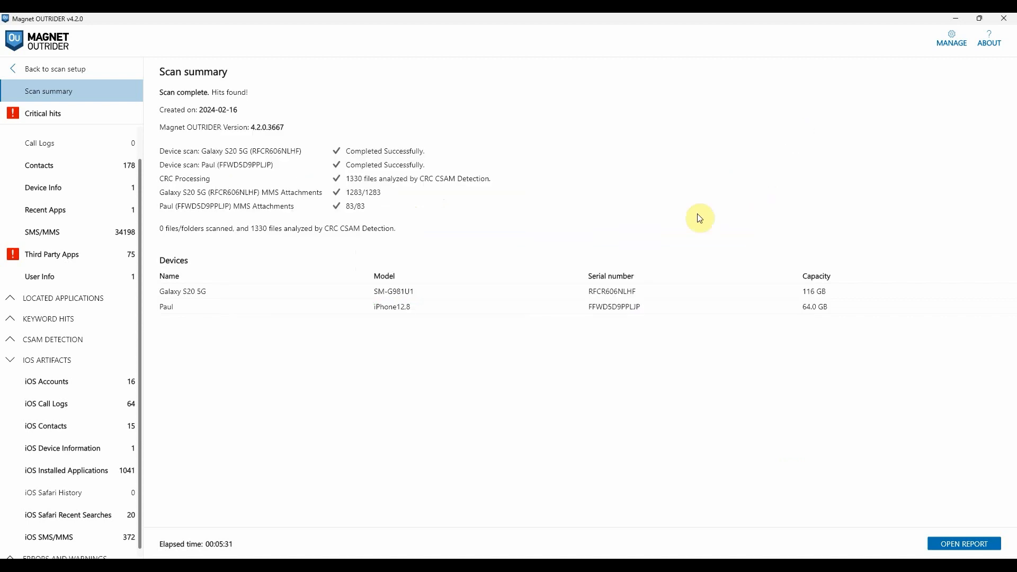
pyautogui.moveTo(461, 255)
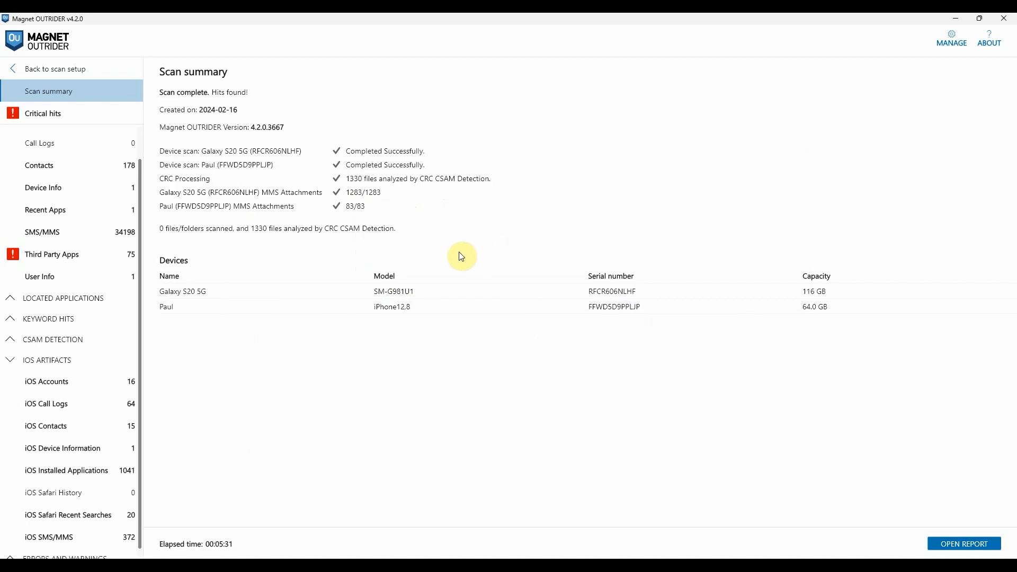
pyautogui.moveTo(457, 254)
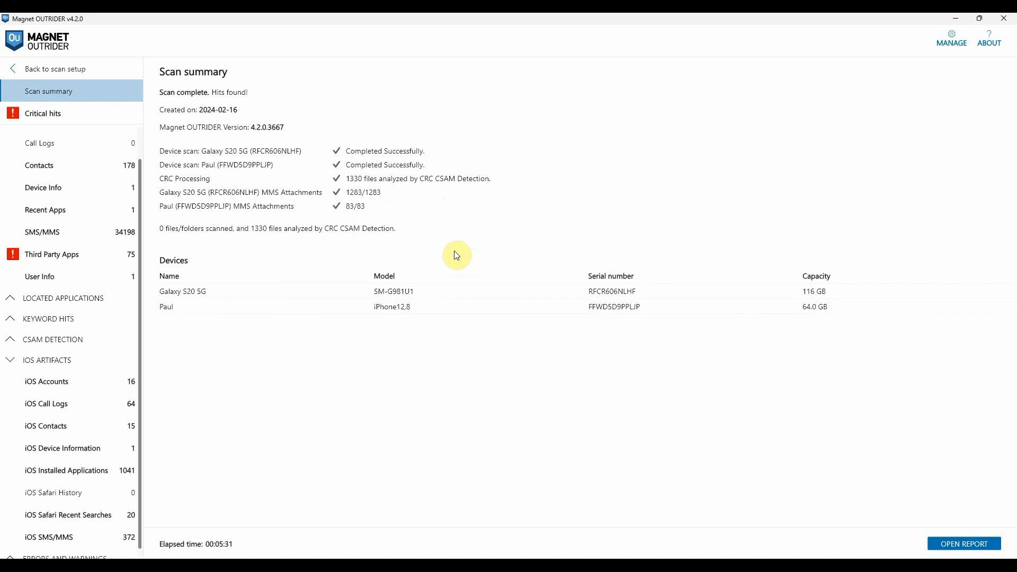
pyautogui.moveTo(749, 305)
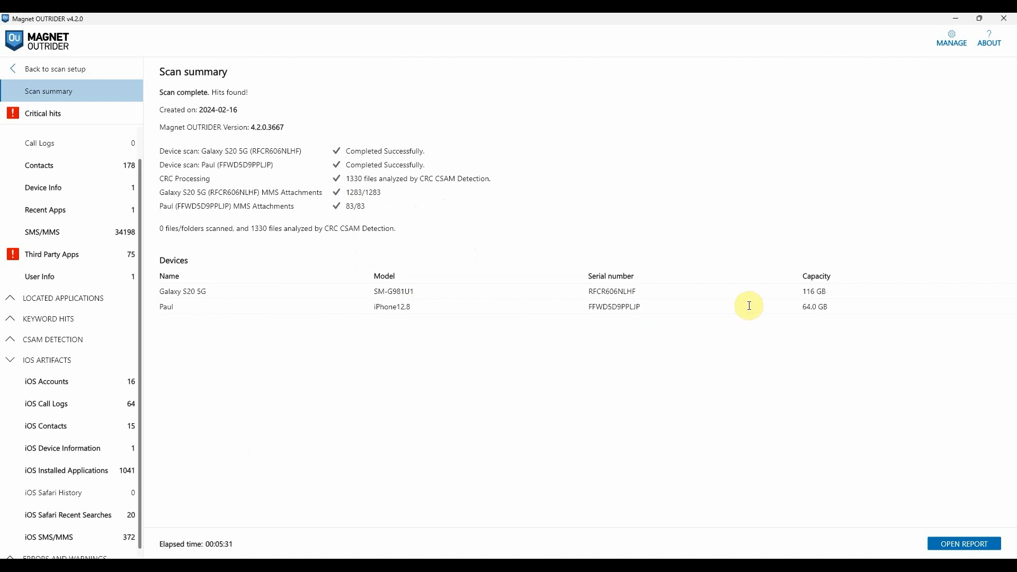